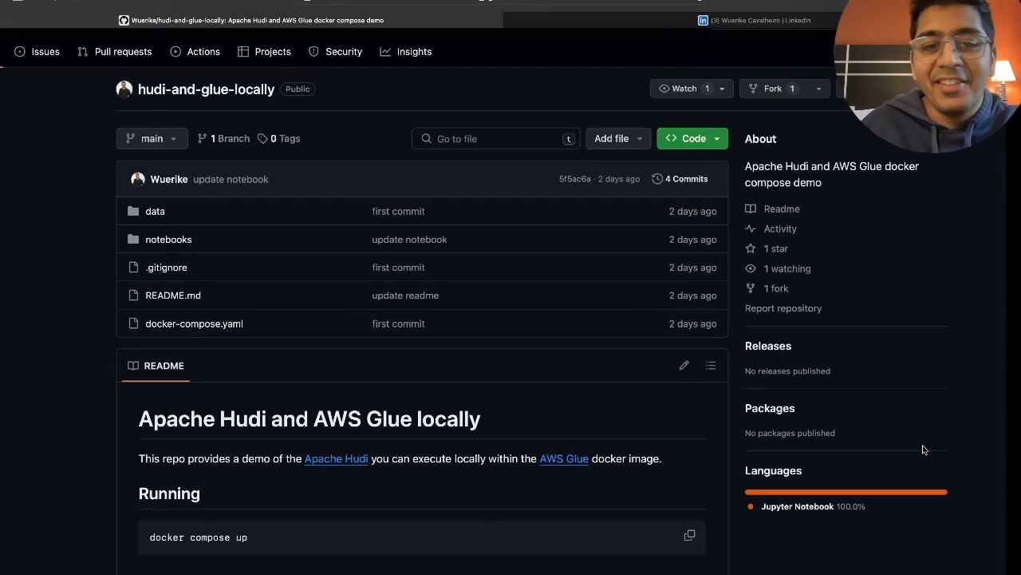
Step: Switch from the GitHub repository tab to the author's LinkedIn profile and back
left_click(754, 19)
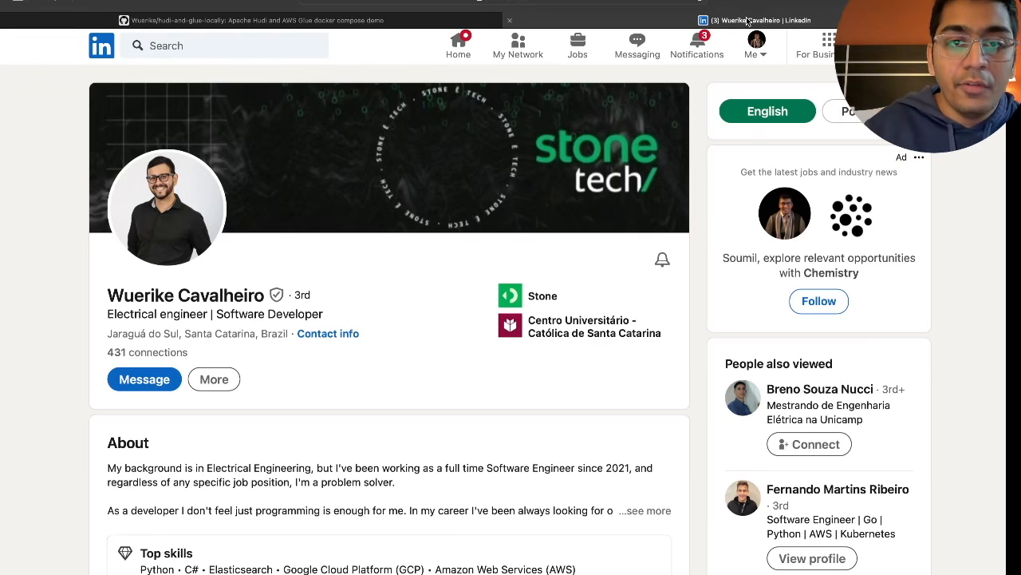
left_click(256, 19)
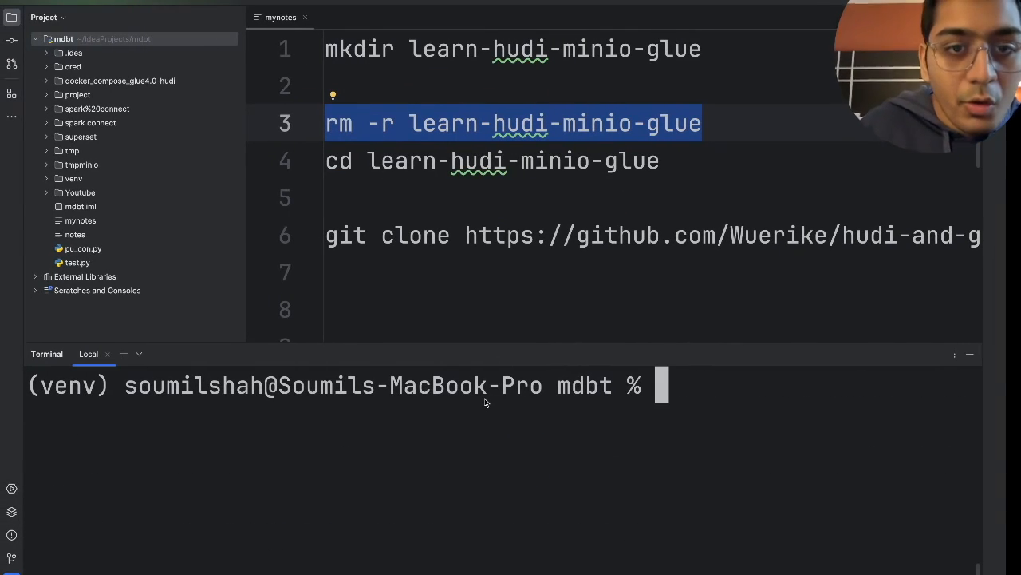
Step: Run the mkdir, cd and git clone commands from the notes, then cd into hudi-and-glue-locally
left_click(466, 146)
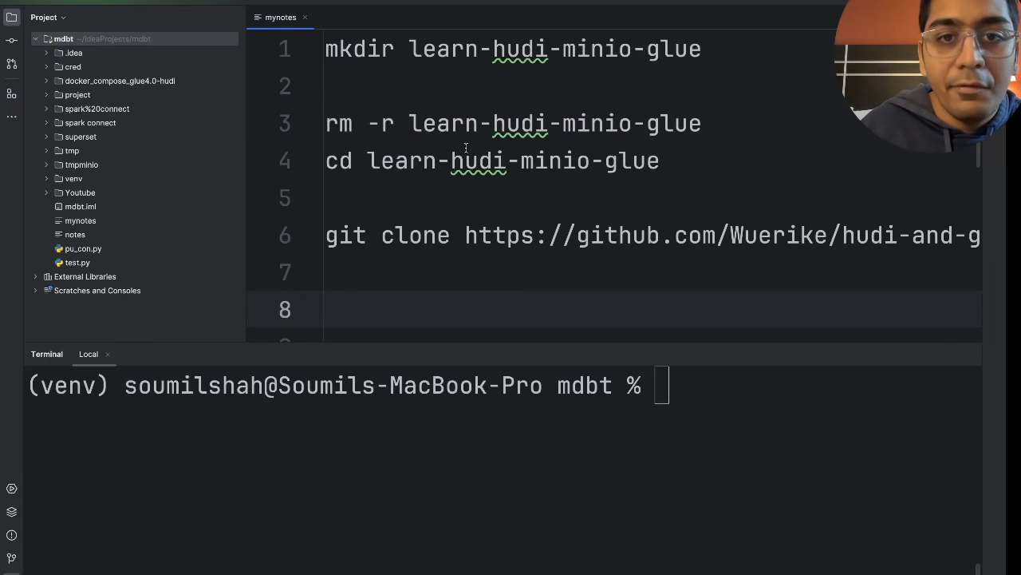
double_click(597, 48)
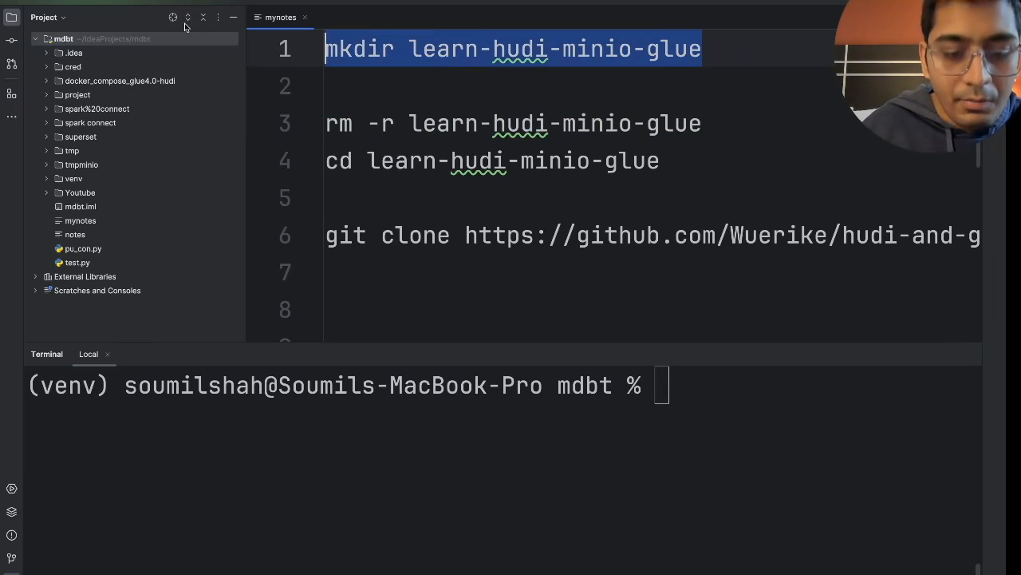
key("Return")
type("cd")
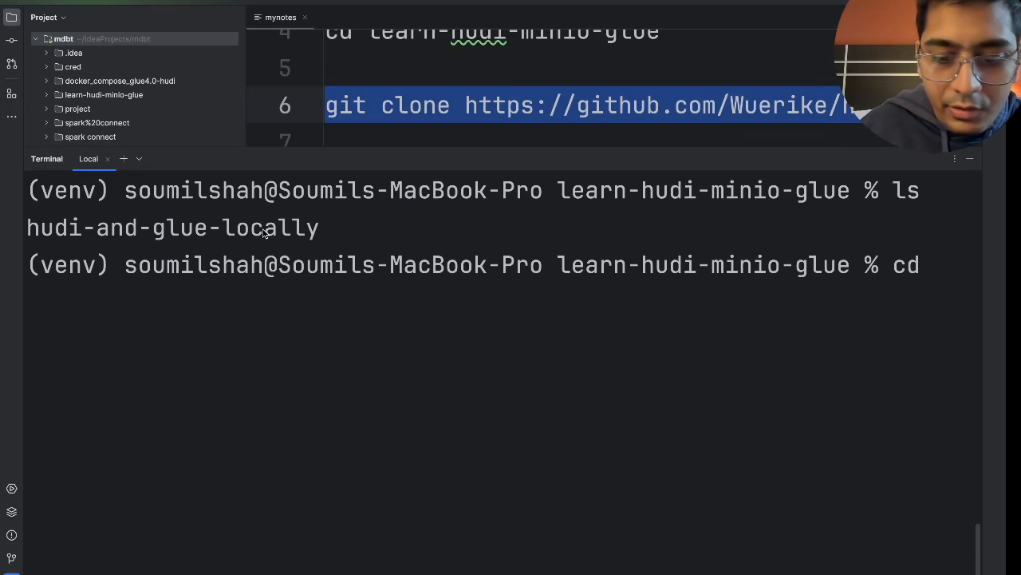
type("ls")
key("Return")
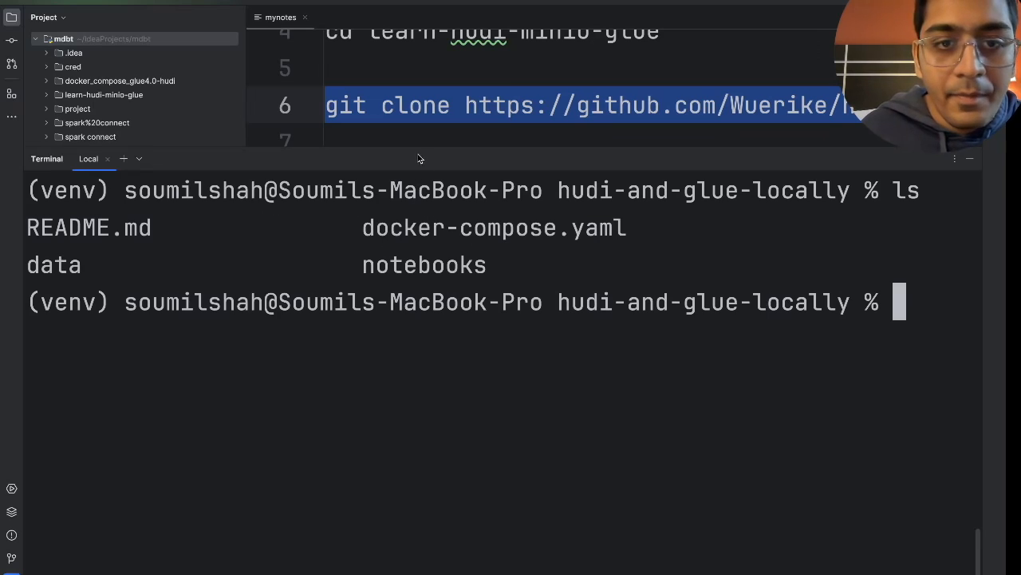
Step: View docker-compose.yaml with its services and glue sections expanded
left_click(47, 95)
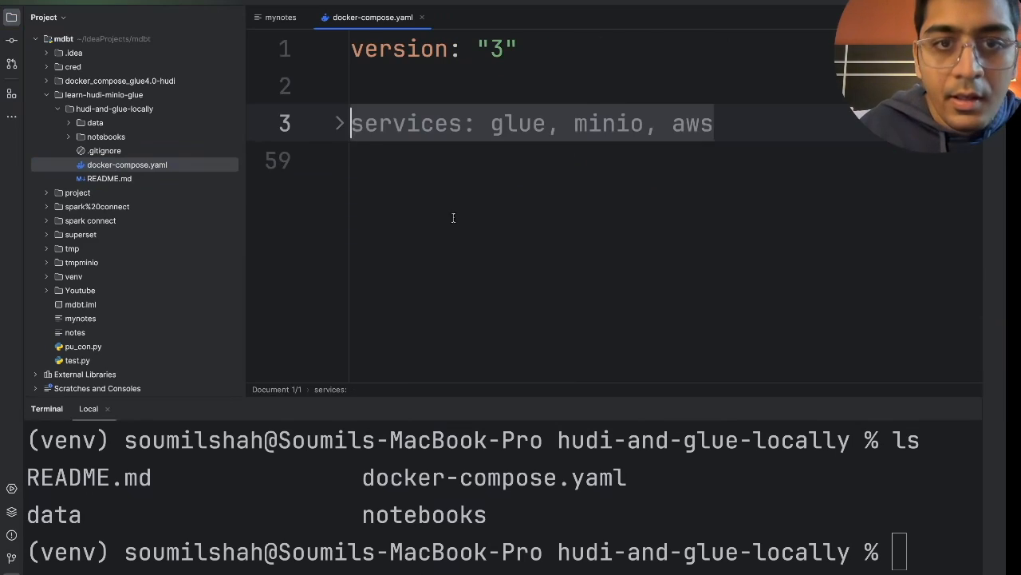
left_click(338, 123)
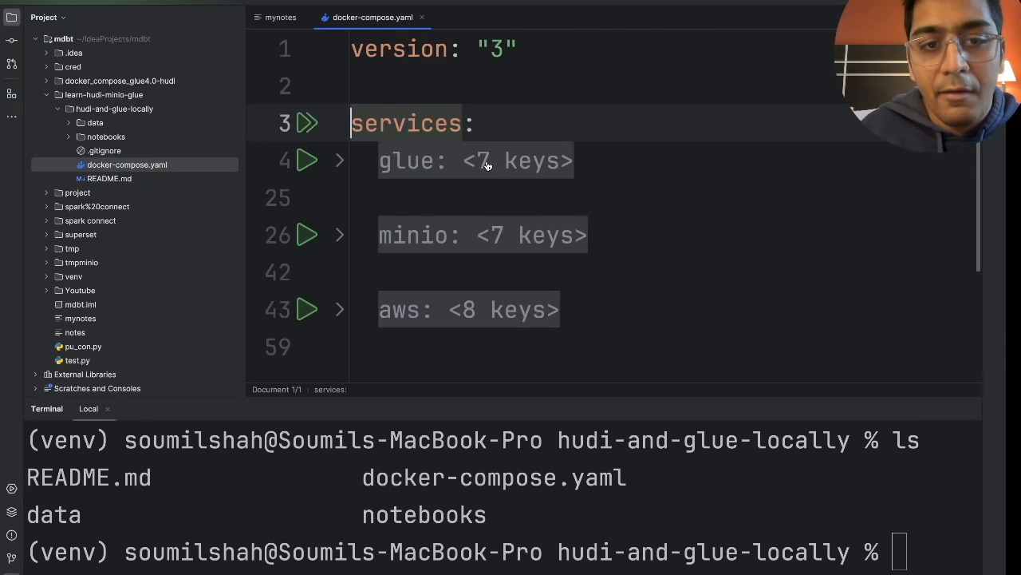
mouse_move(450, 182)
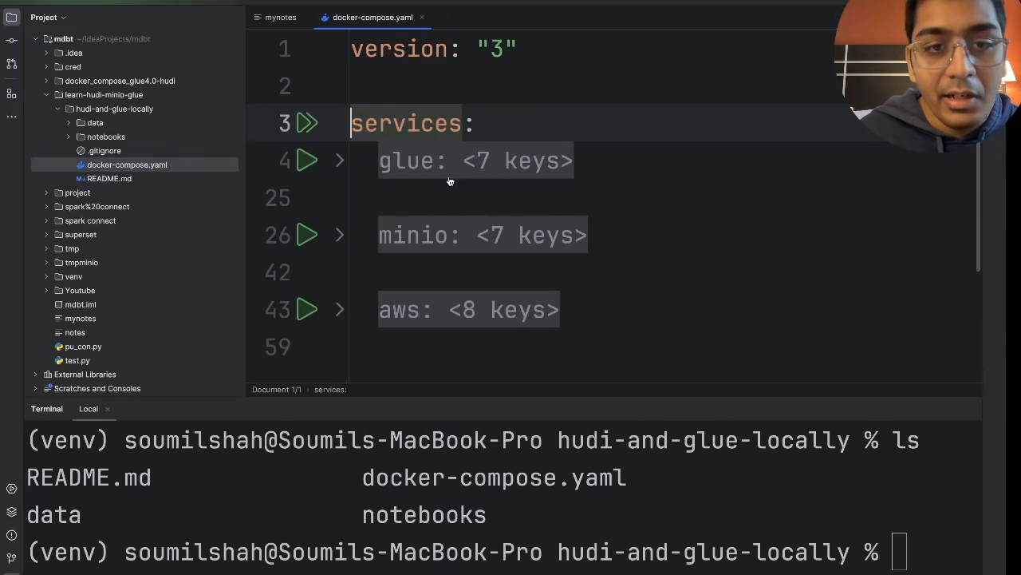
left_click(338, 159)
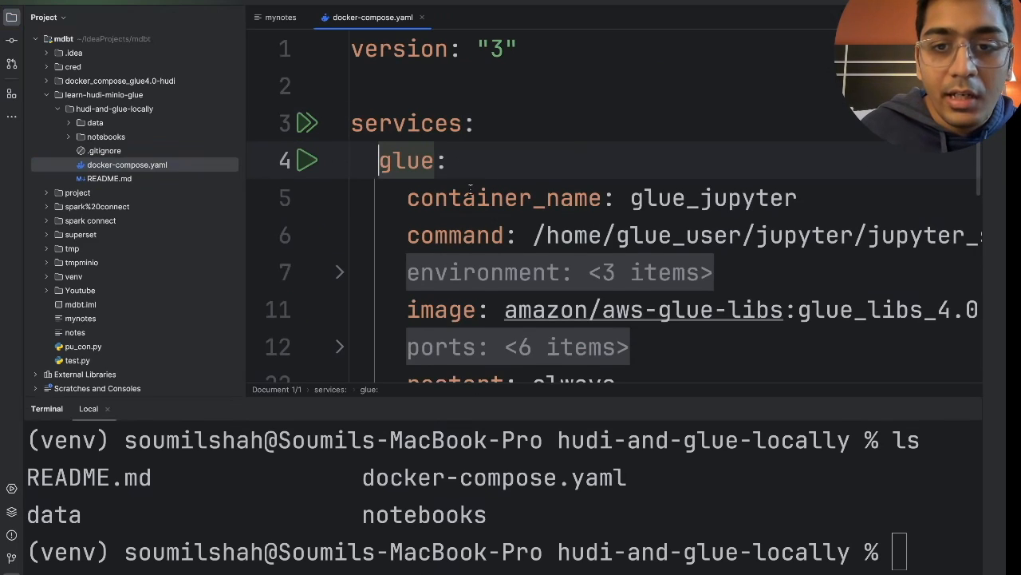
scroll("down", 3)
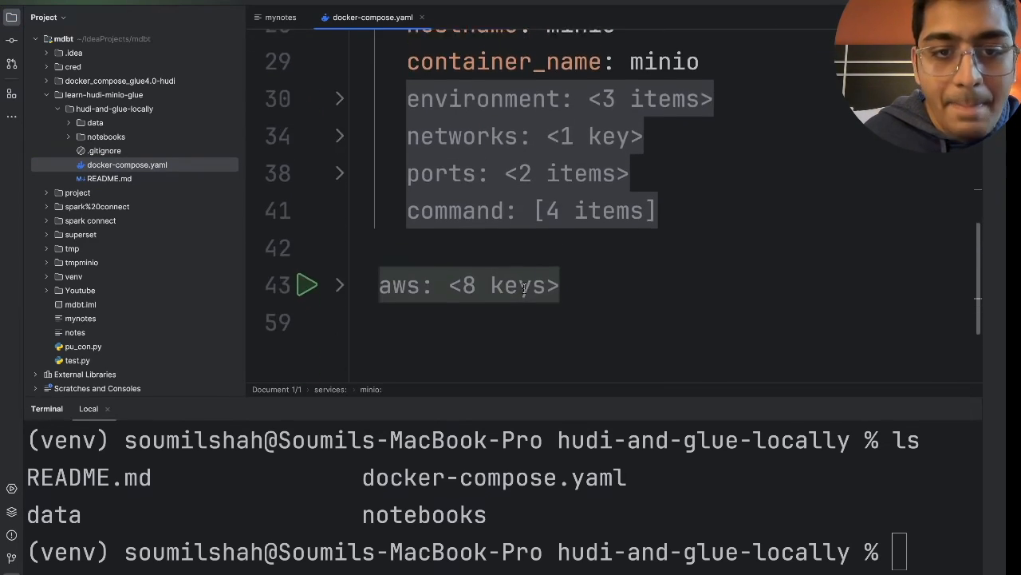
Step: Expand the aws service definition and scroll through the minio and aws-cli sections
left_click(339, 284)
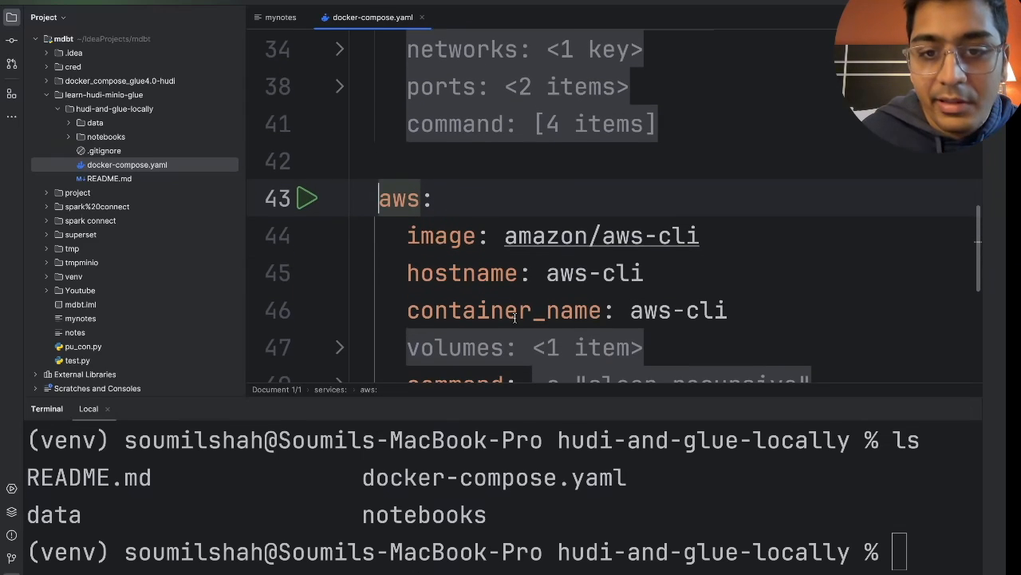
scroll("down", 3)
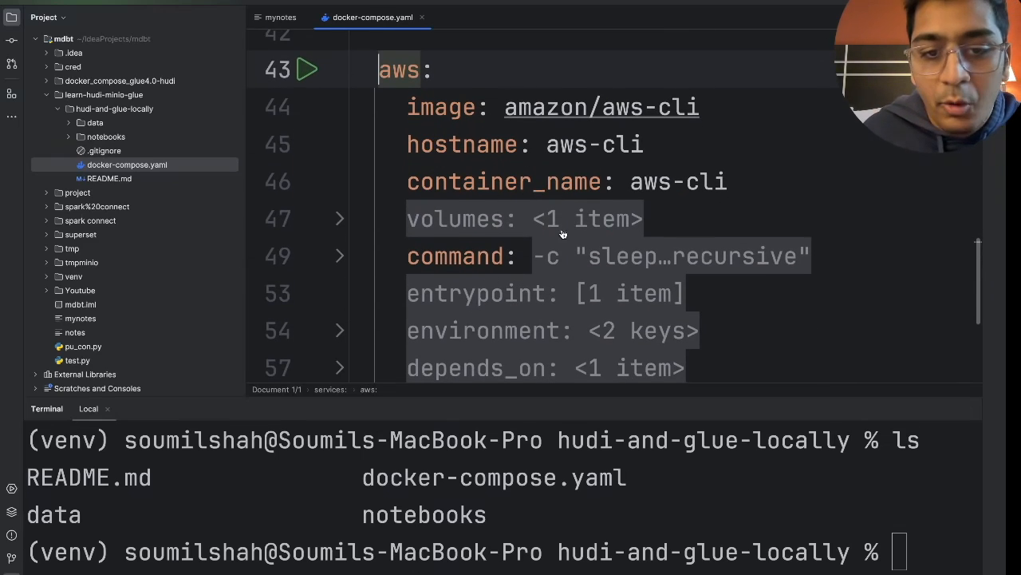
scroll("down", 3)
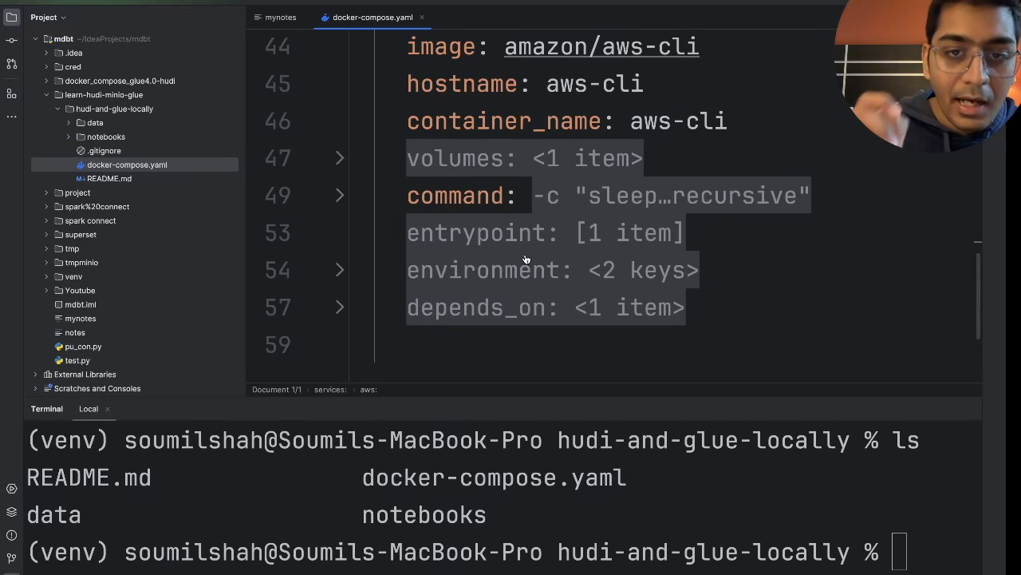
scroll("up", 3)
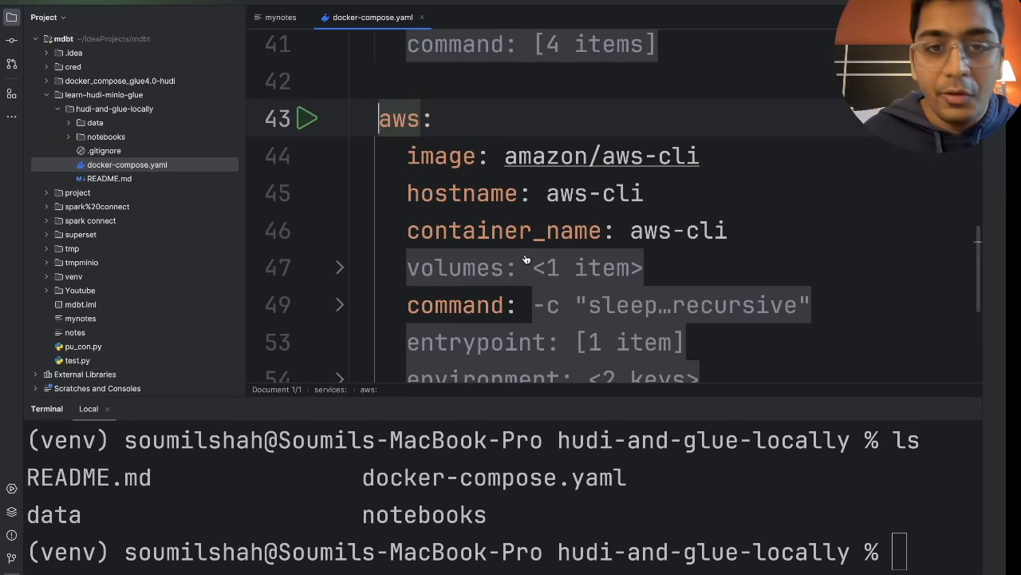
scroll("up", 3)
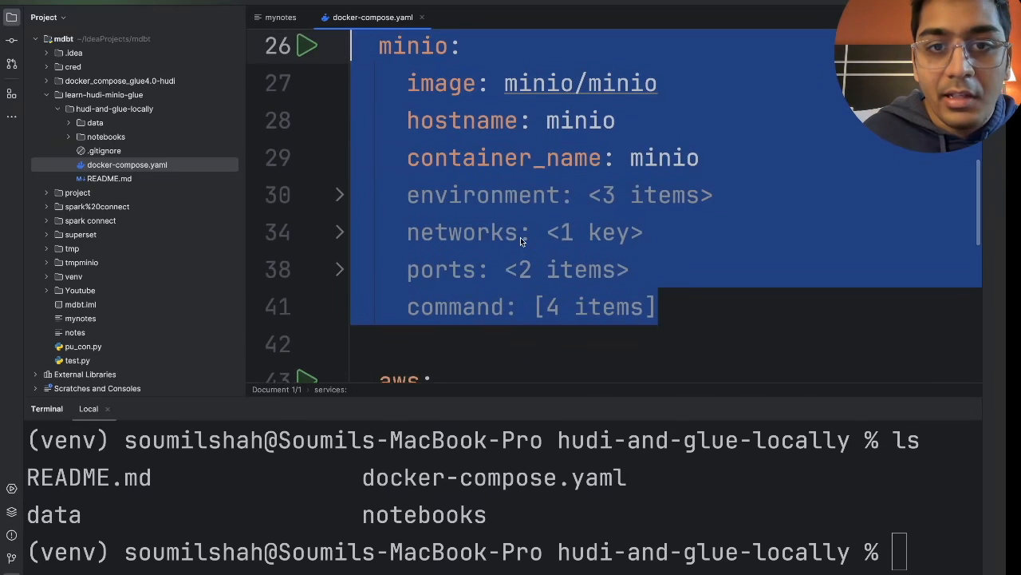
scroll("up", 3)
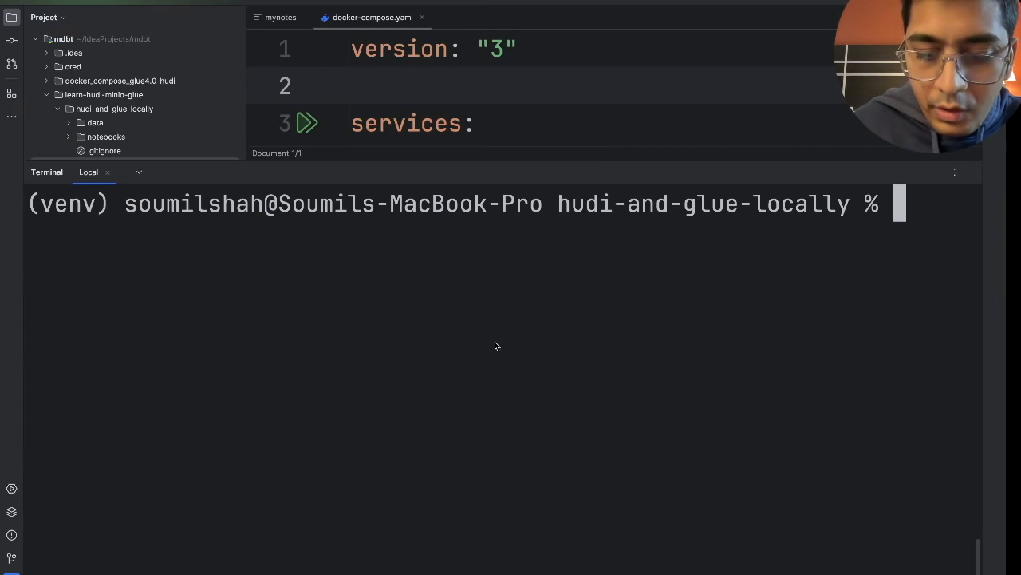
Step: Run docker-compose up --build -d in the terminal to start the stack
type("docker-com")
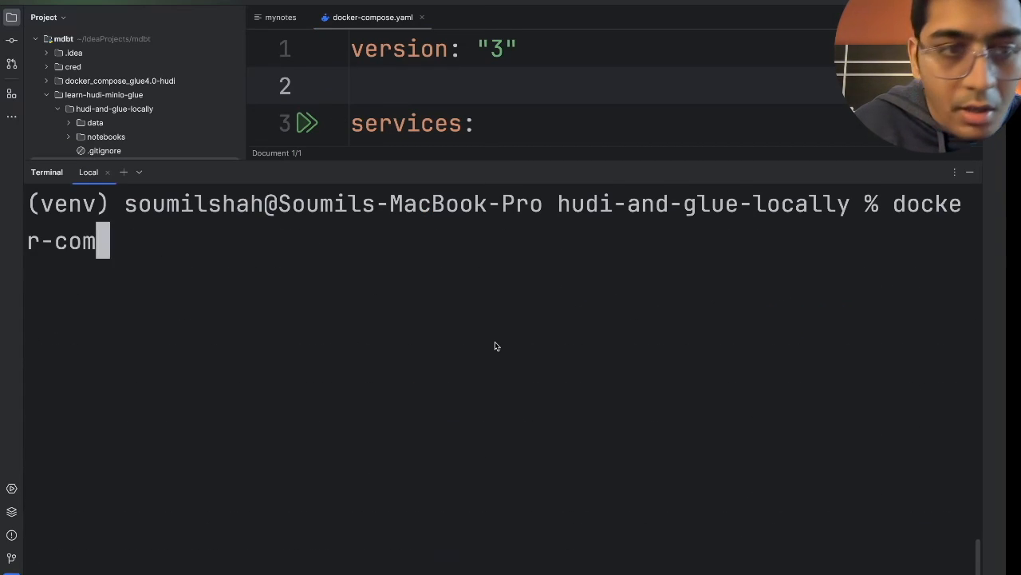
type("pose up --build -d")
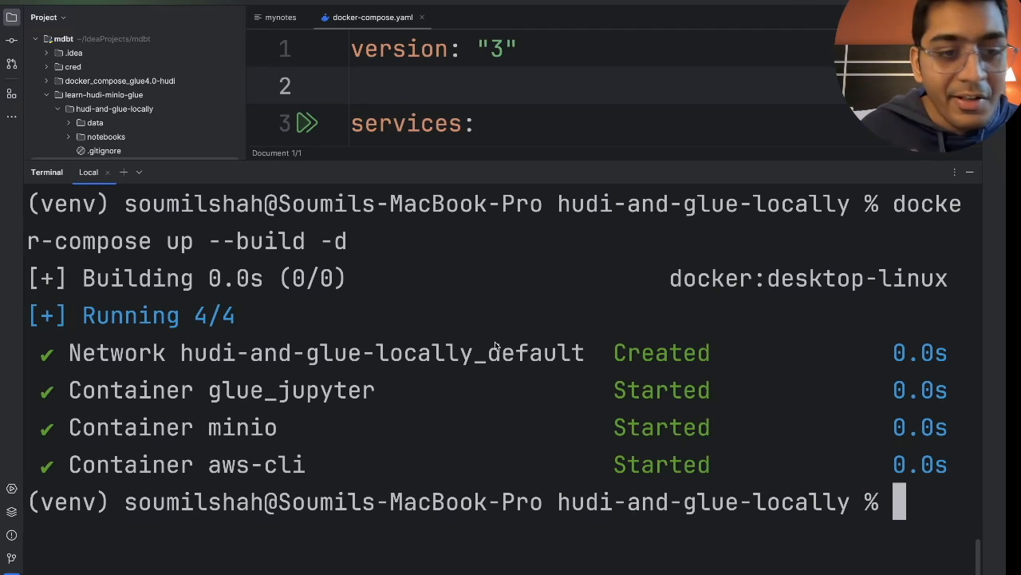
mouse_move(504, 299)
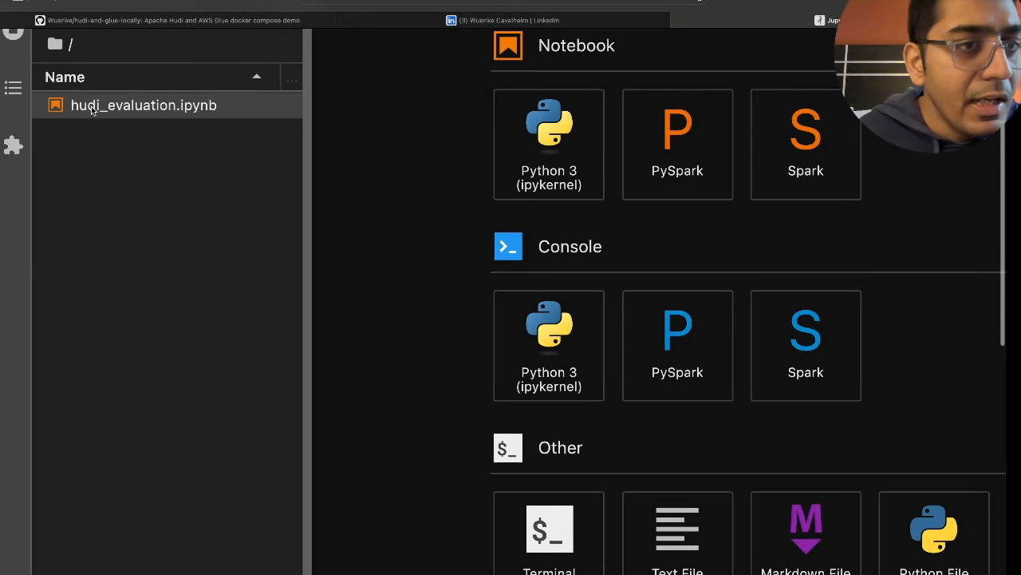
mouse_move(141, 112)
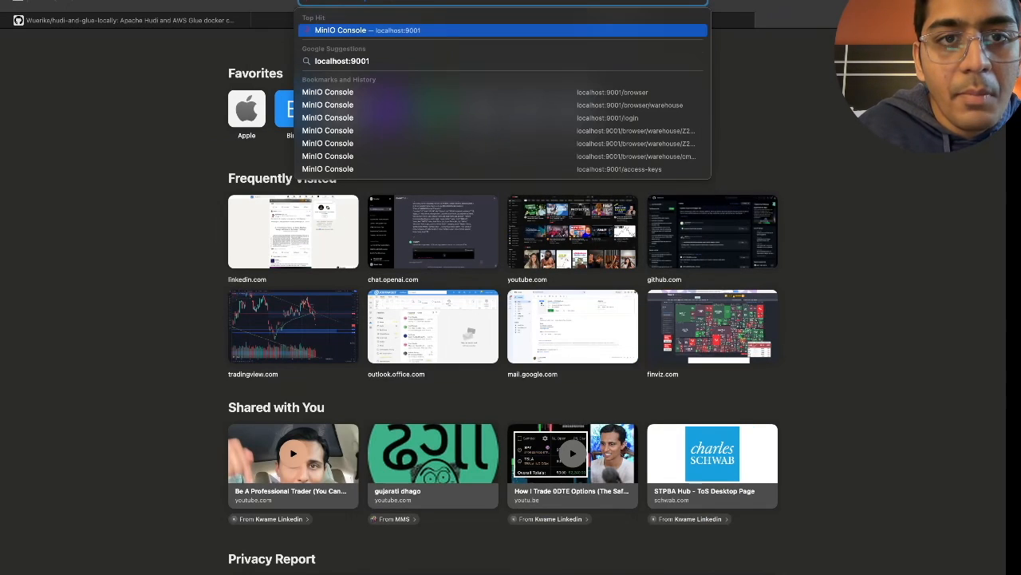
Step: Log in to MinIO Console at localhost:9001 with the saved credentials
left_click(503, 29)
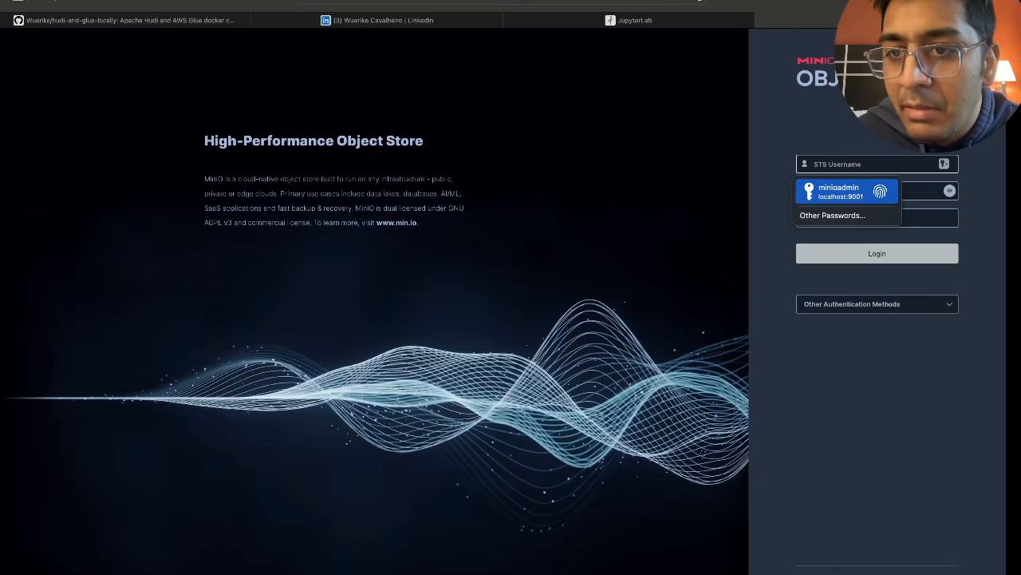
left_click(846, 191)
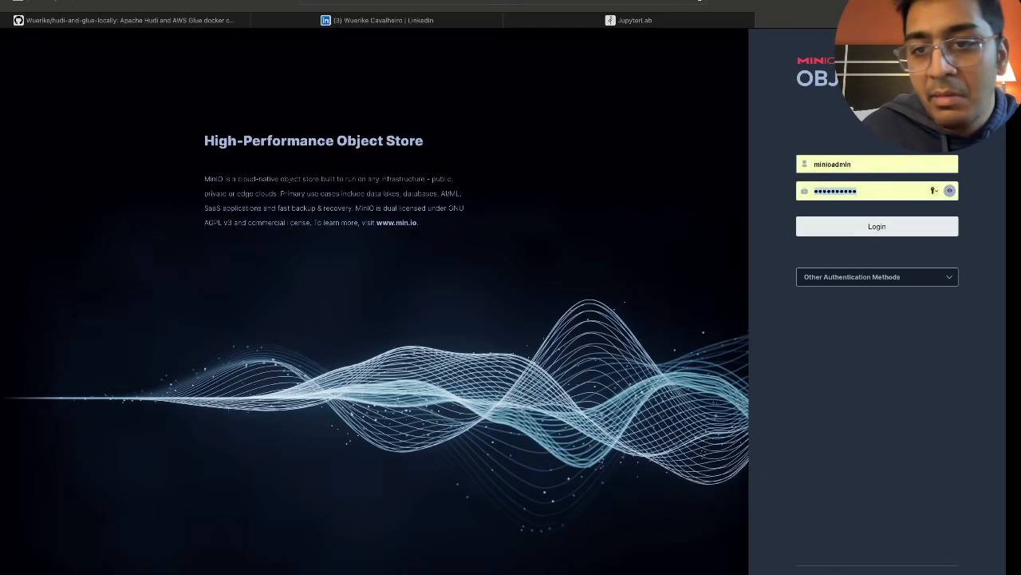
left_click(876, 226)
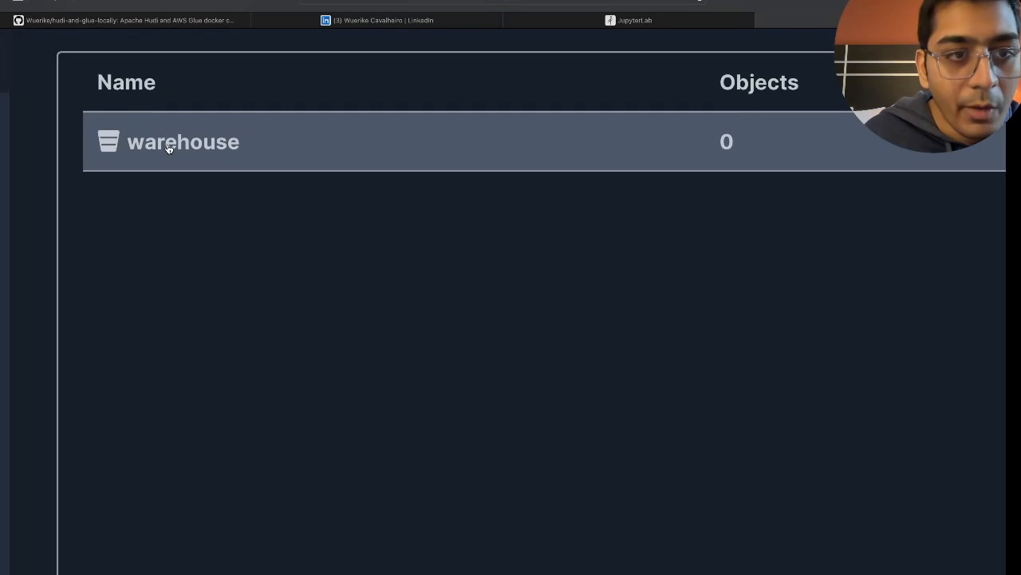
Step: Browse the warehouse bucket's raw folder containing transactions.json, then return to the notebook
left_click(182, 141)
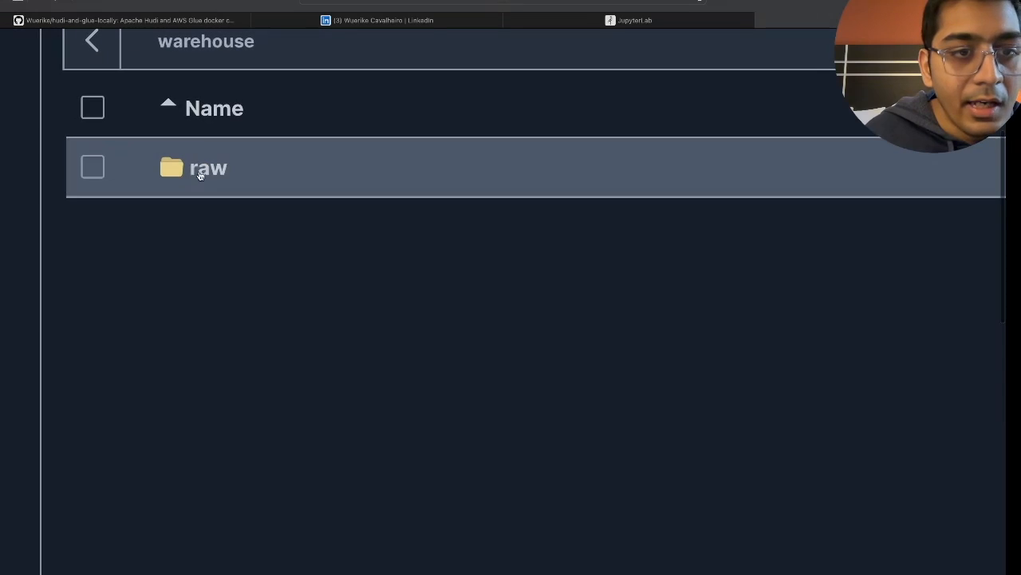
double_click(208, 167)
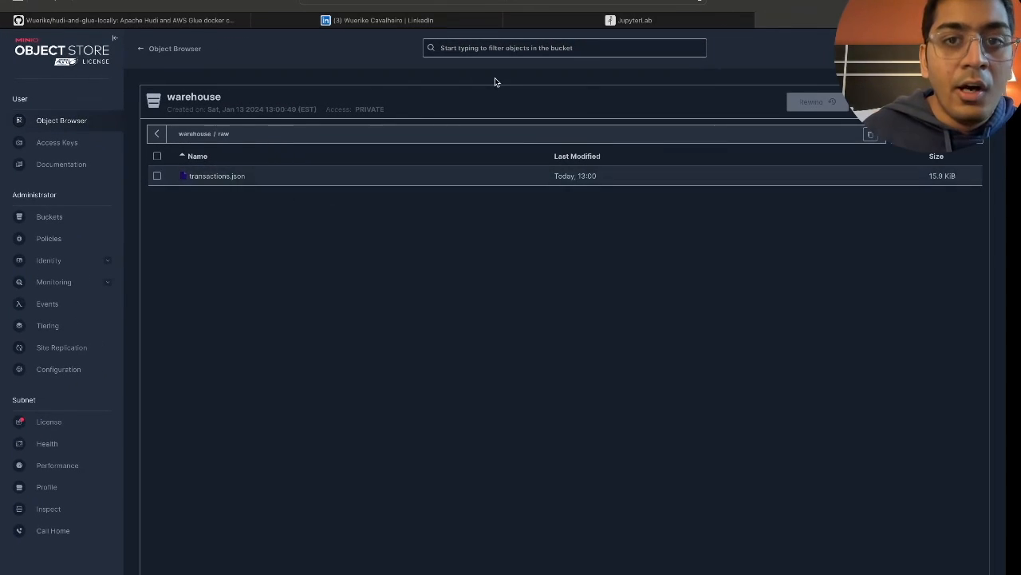
left_click(636, 19)
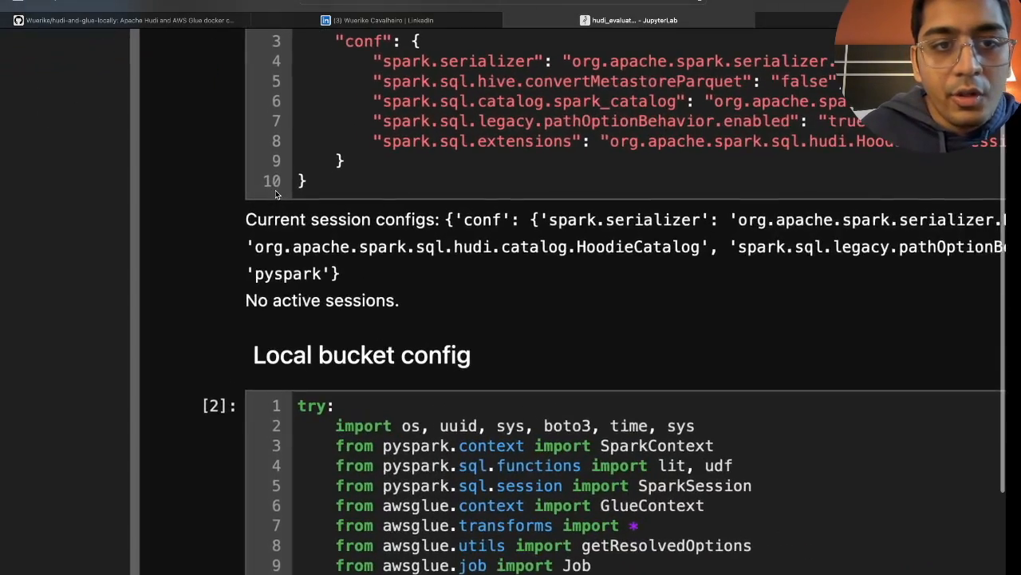
scroll("up", 3)
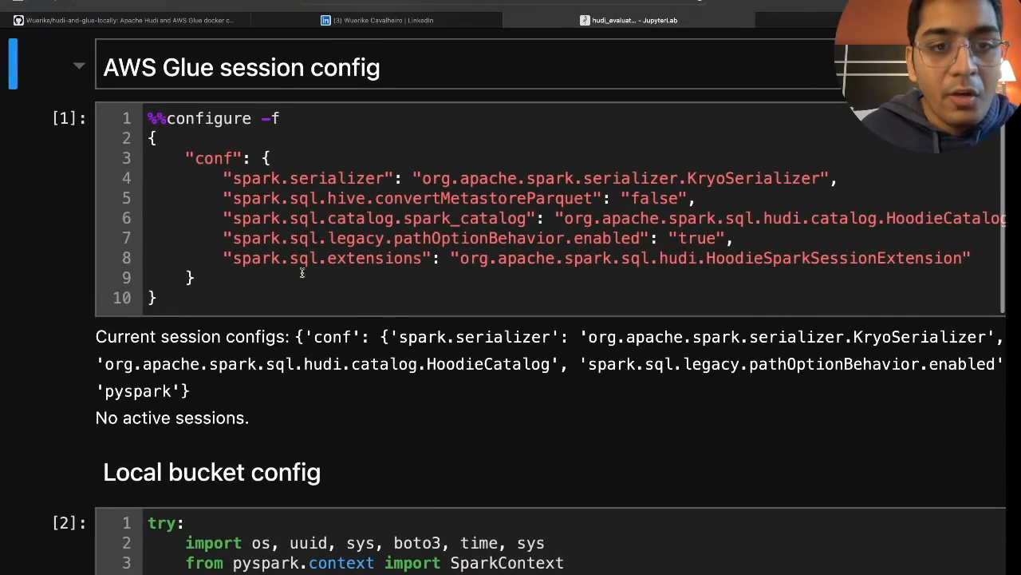
left_click(268, 298)
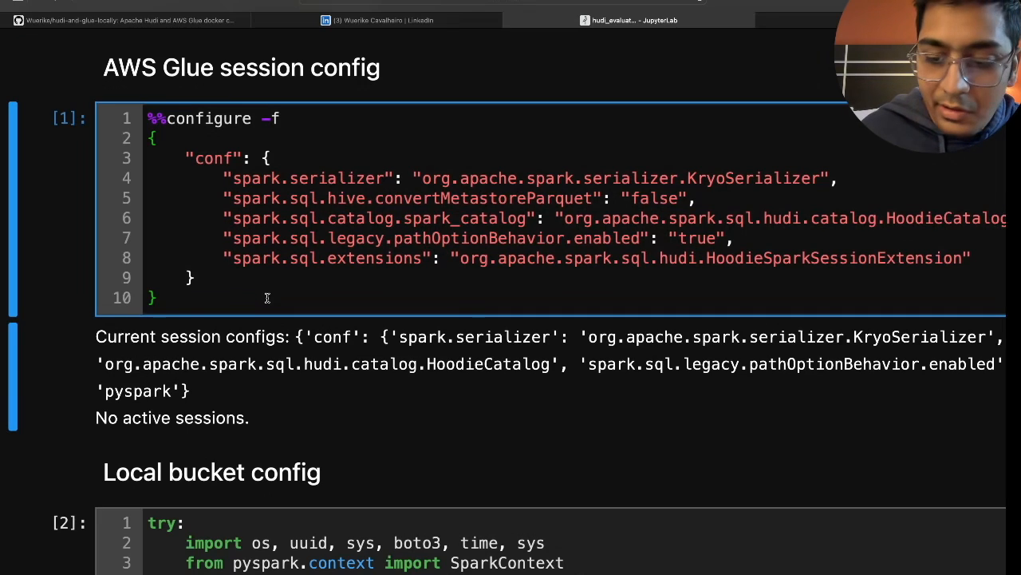
left_click(210, 470)
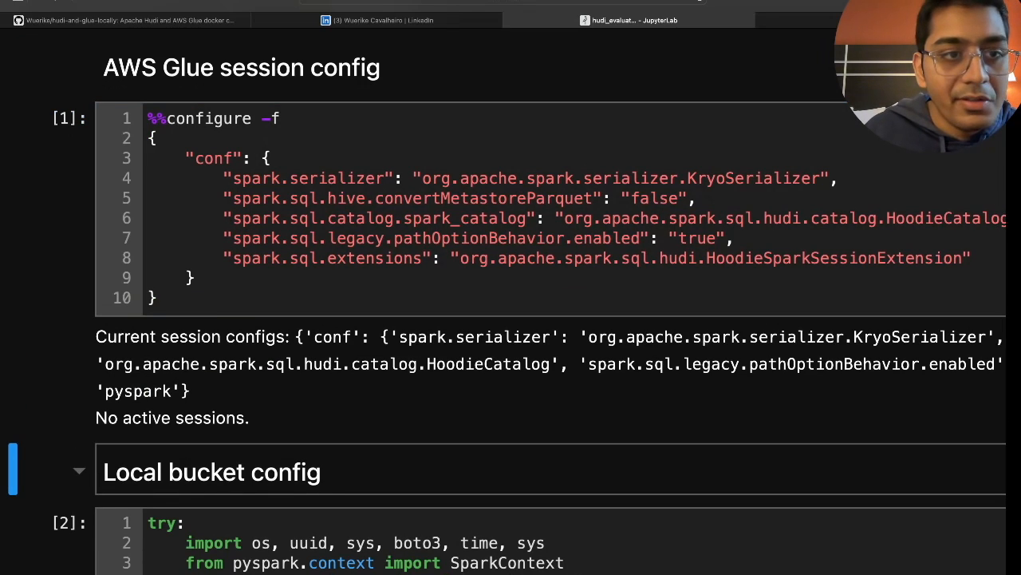
scroll("down", 3)
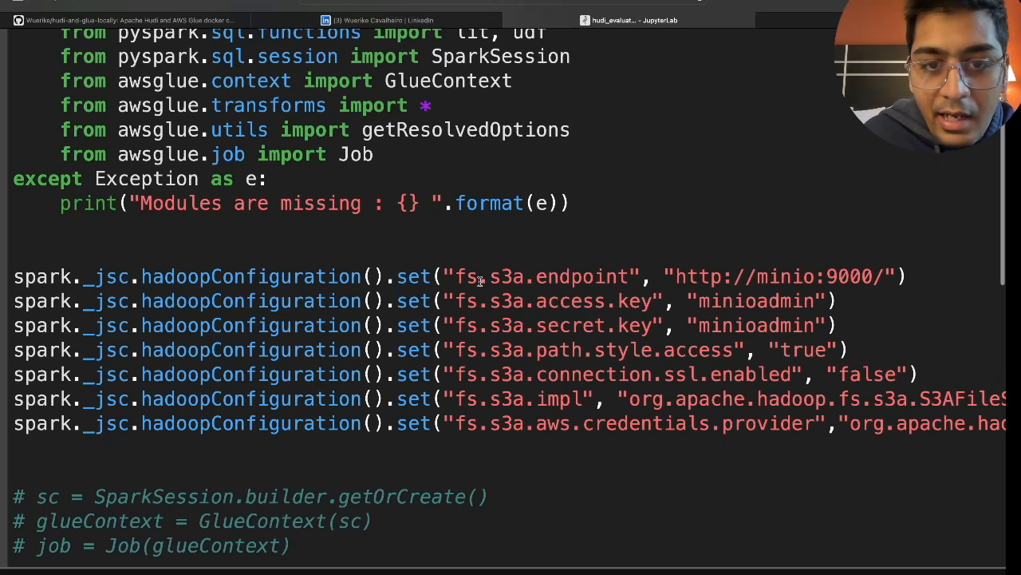
mouse_move(711, 283)
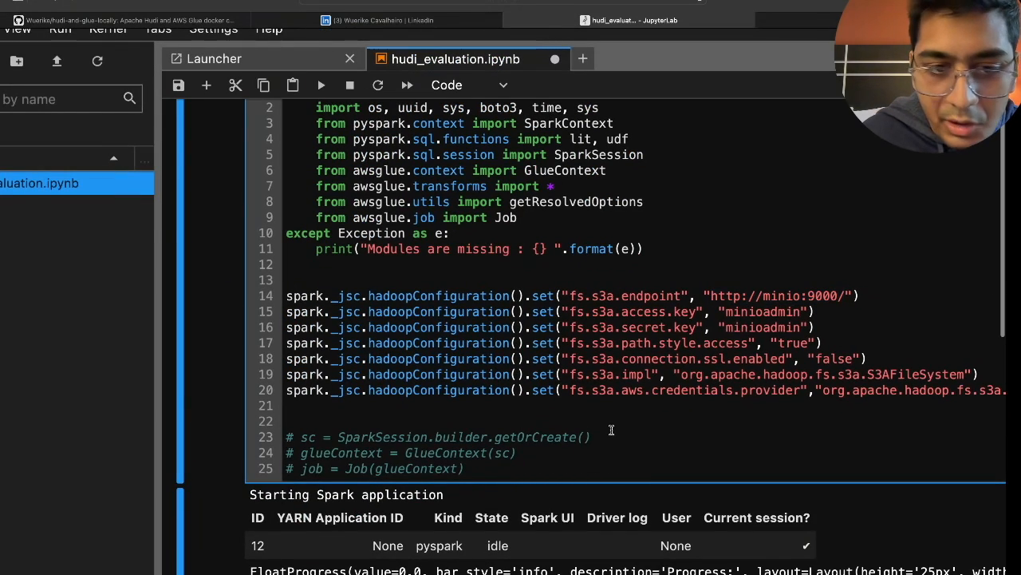
scroll("down", 3)
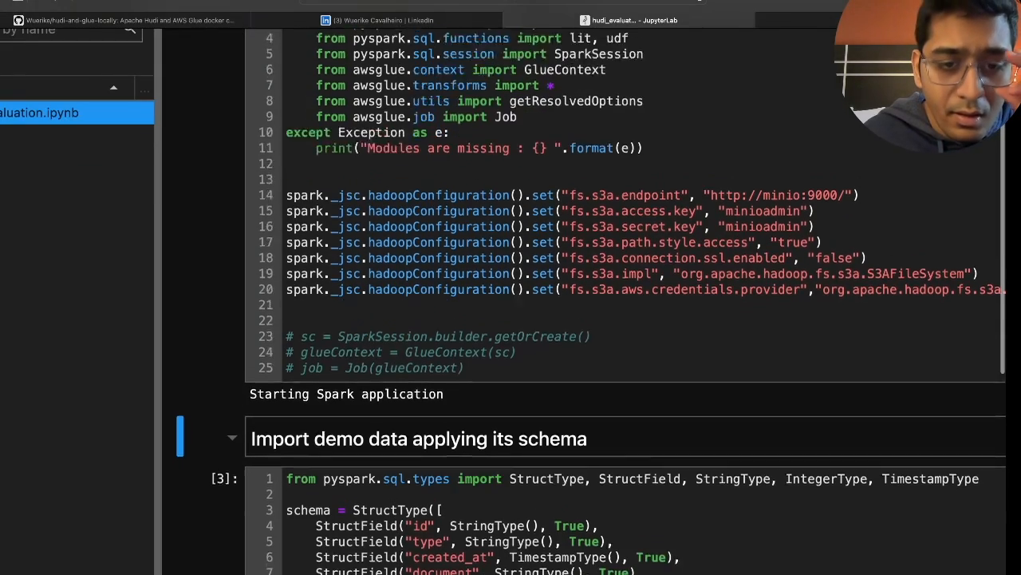
Step: Change the schema cell to end with df.show(3) and run it to display three transaction rows
scroll("down", 3)
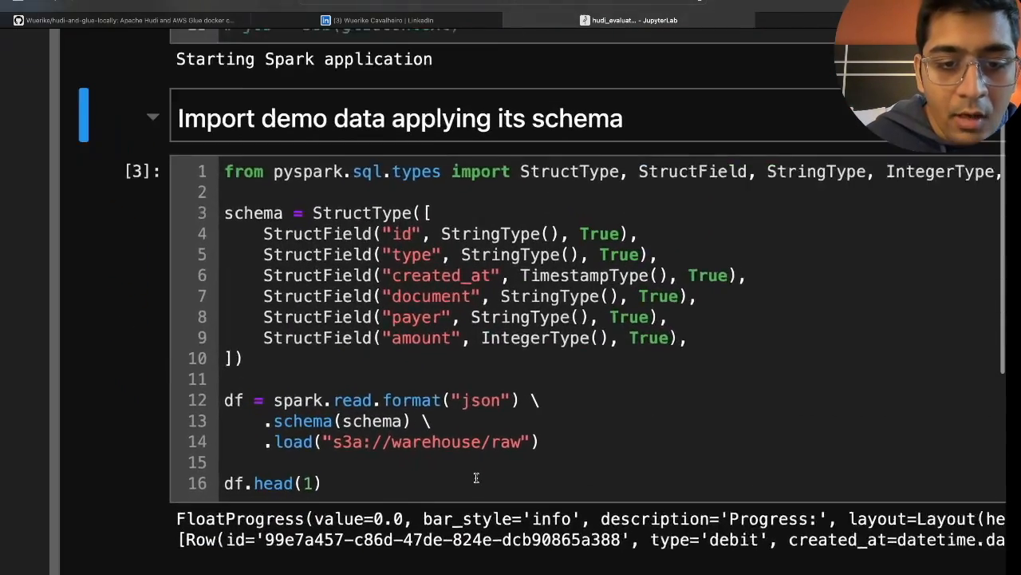
scroll("up", 3)
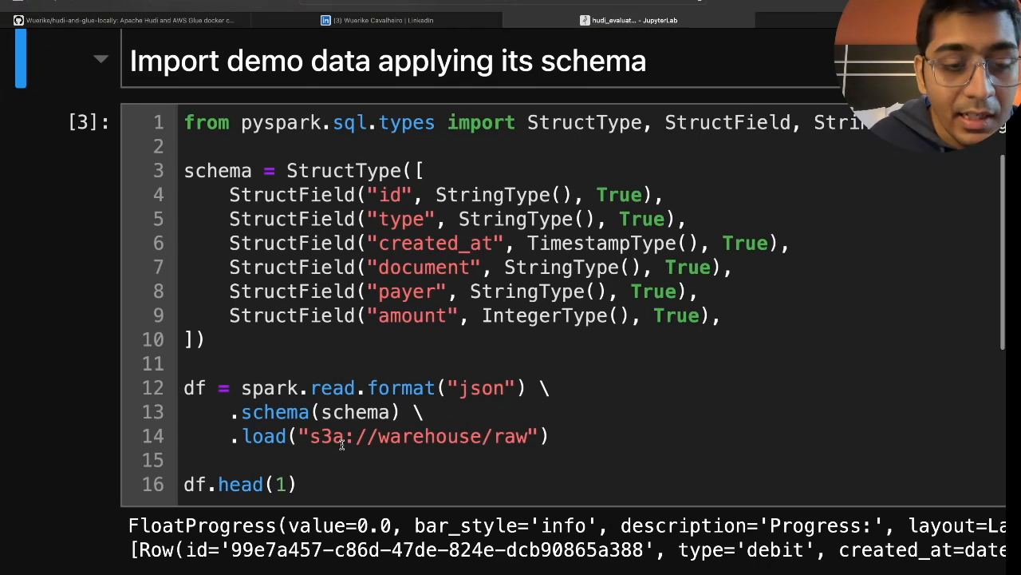
mouse_move(311, 440)
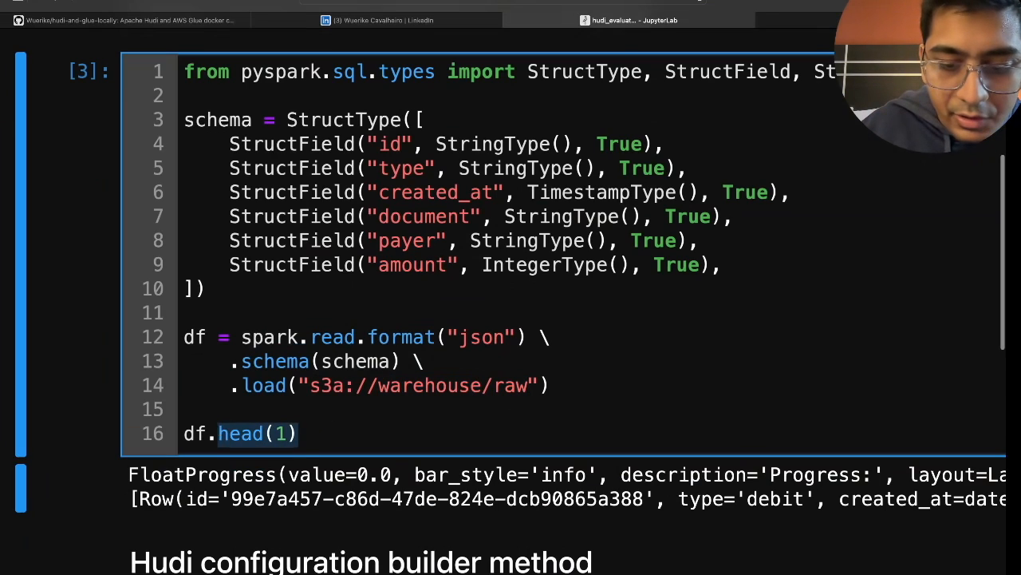
type("df.show(3)")
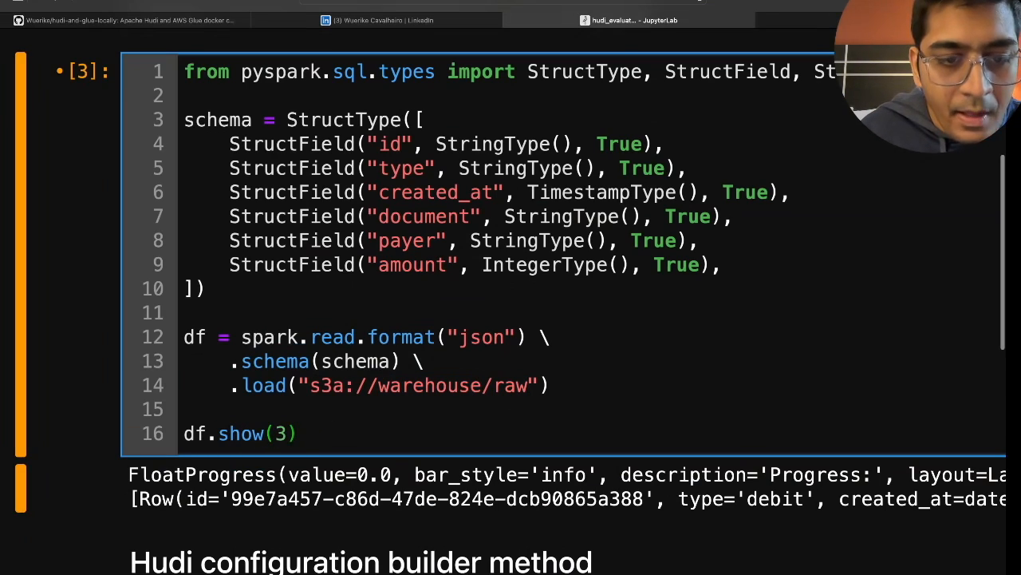
scroll("up", 3)
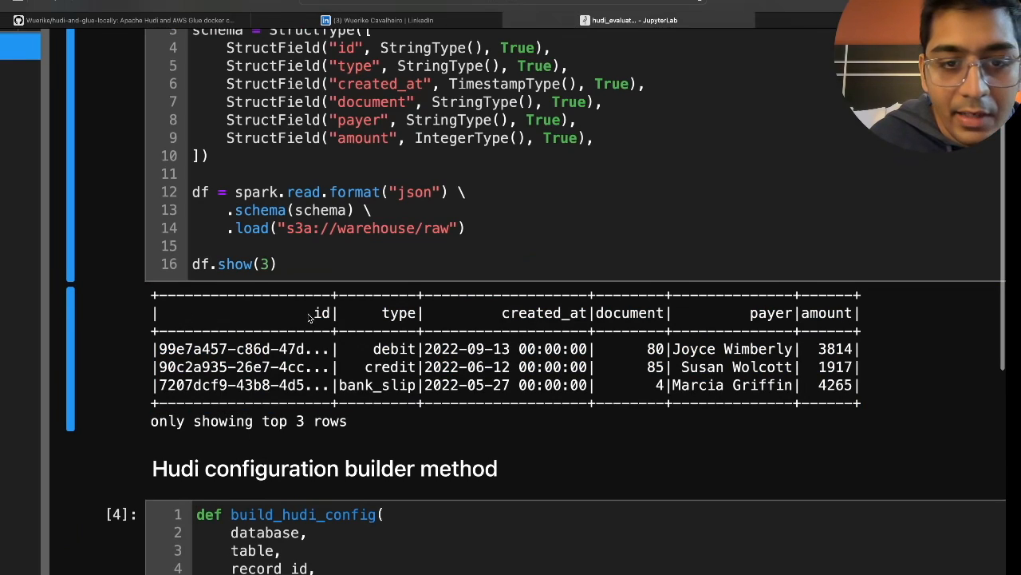
mouse_move(529, 319)
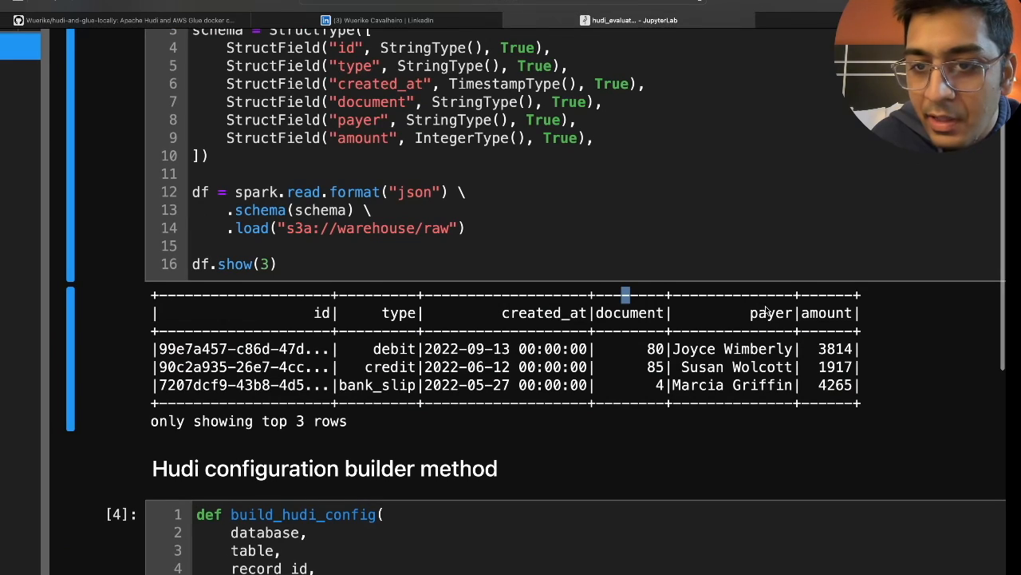
scroll("down", 3)
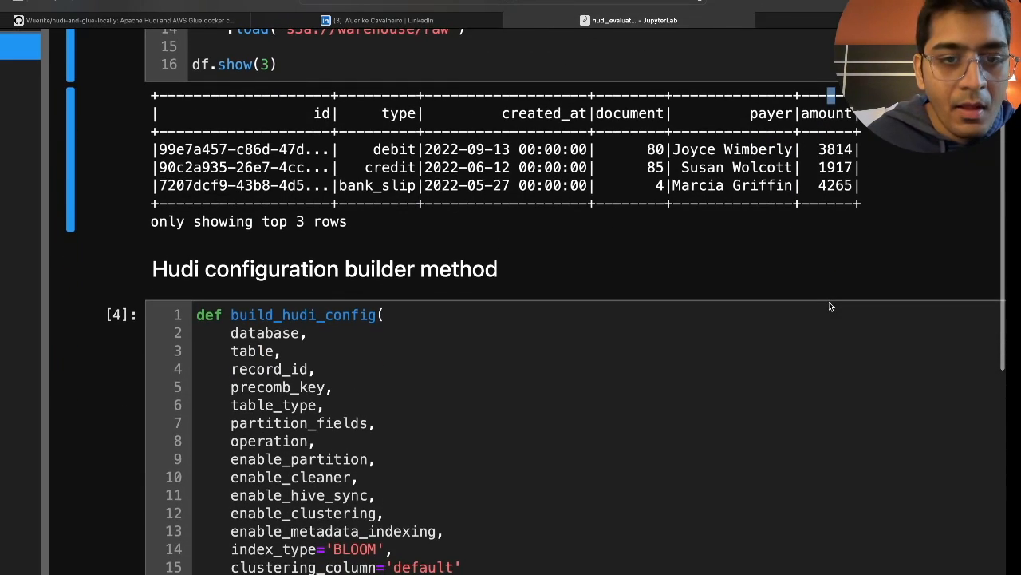
scroll("down", 3)
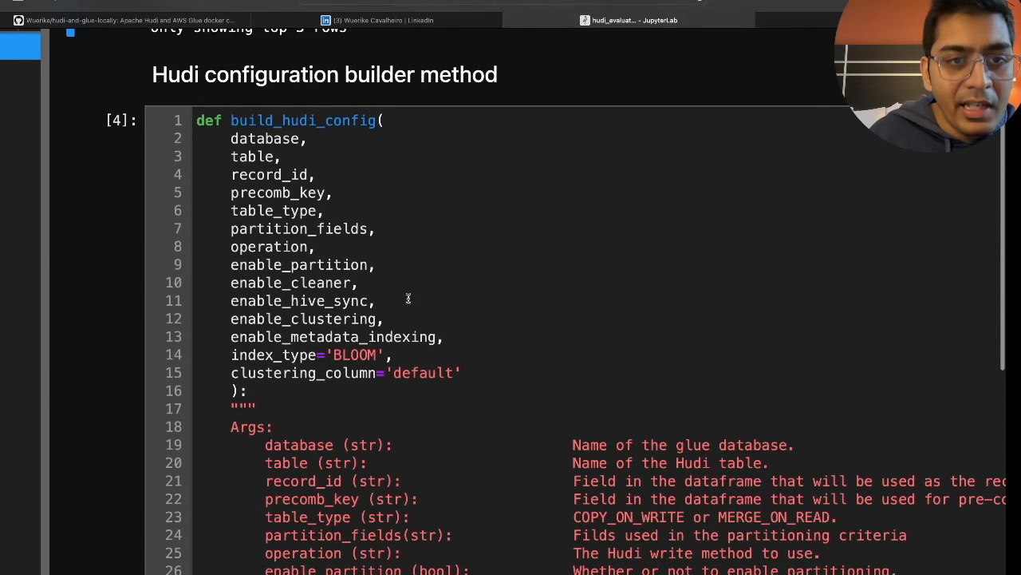
mouse_move(375, 300)
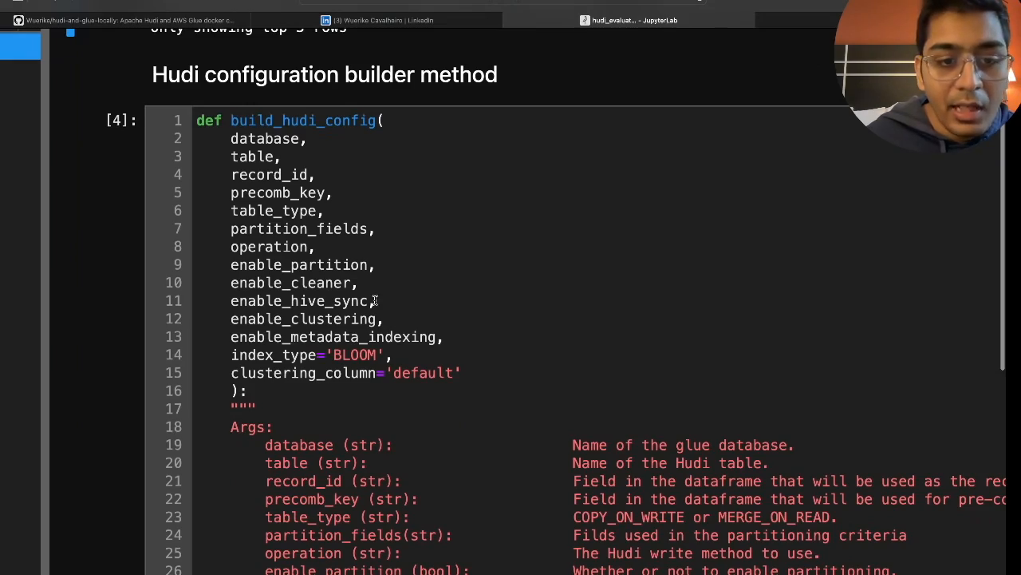
scroll("down", 3)
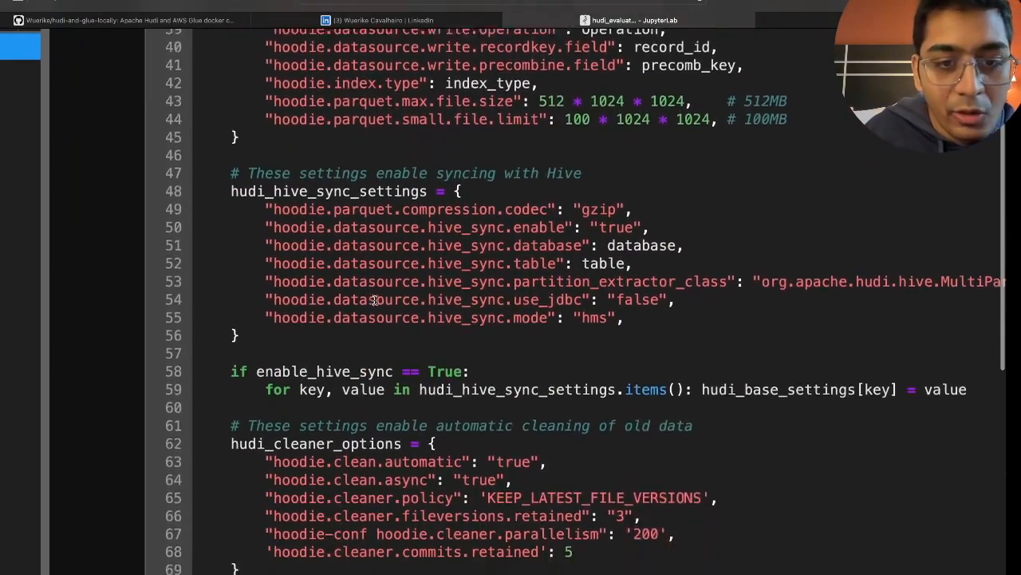
scroll("down", 3)
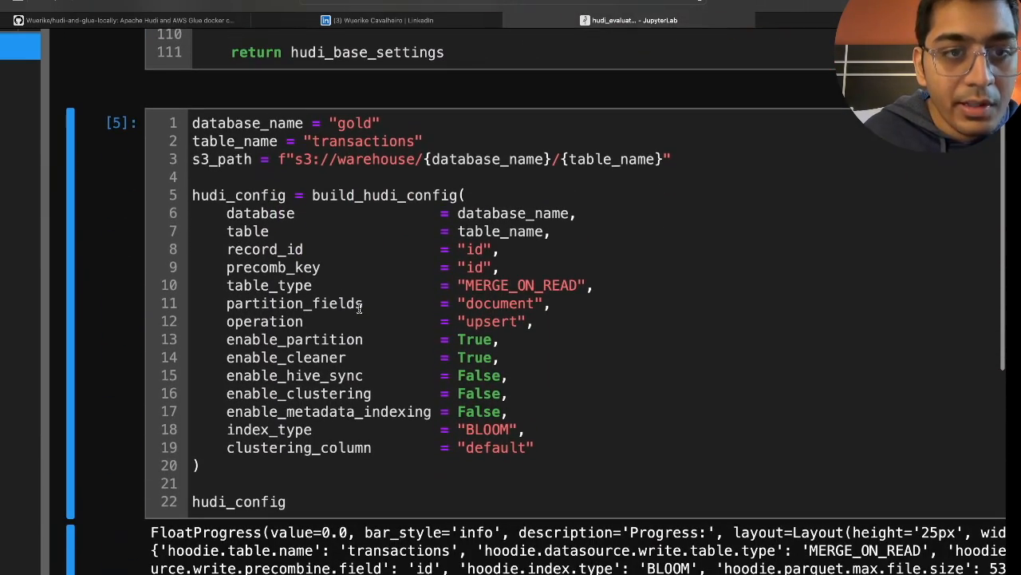
scroll("up", 3)
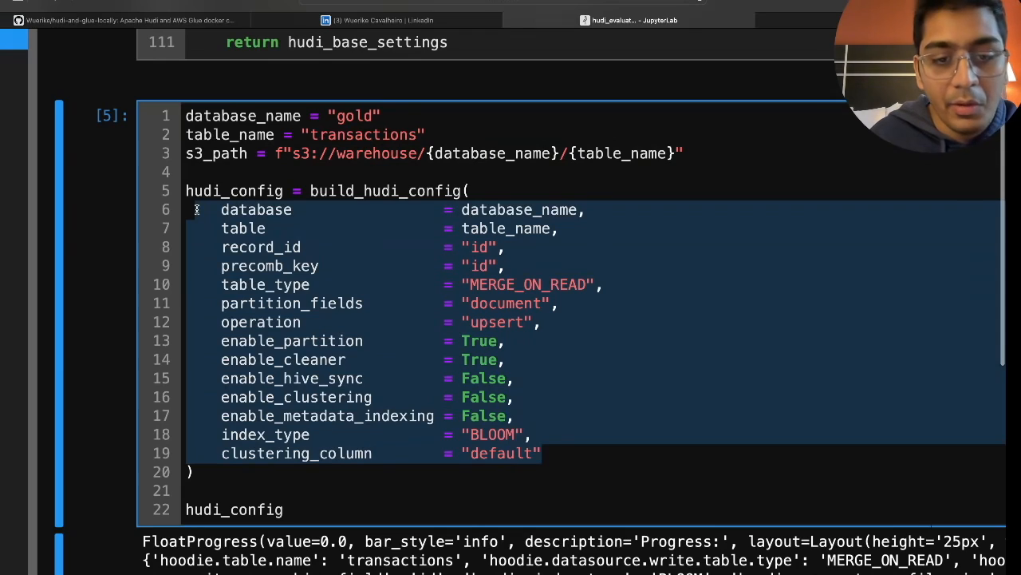
scroll("down", 3)
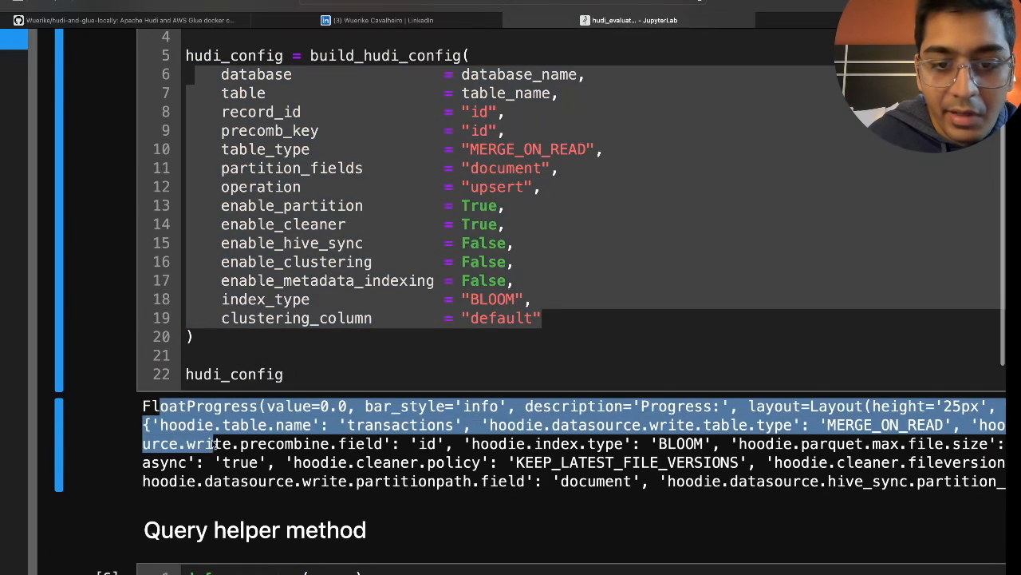
scroll("up", 3)
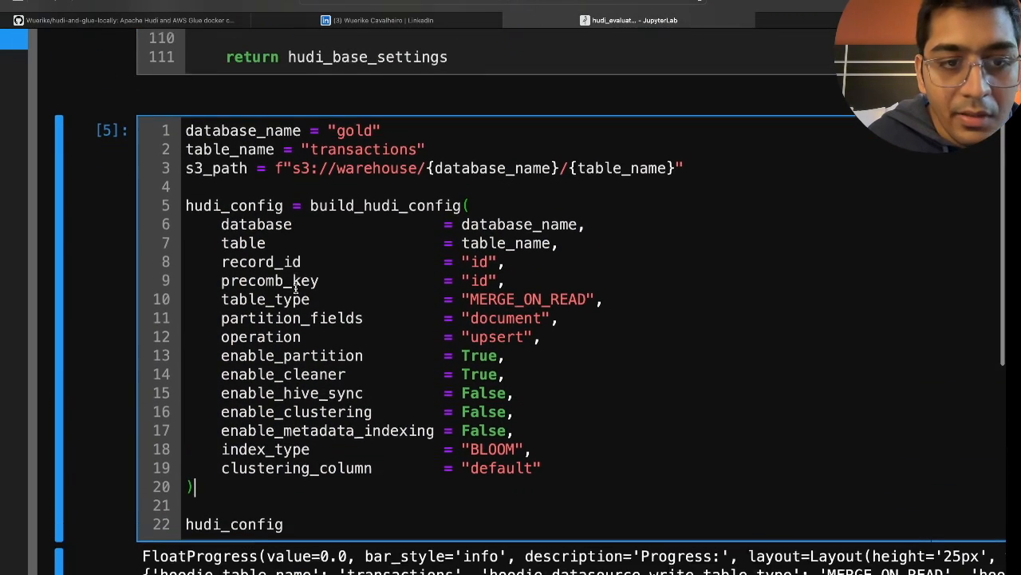
scroll("up", 3)
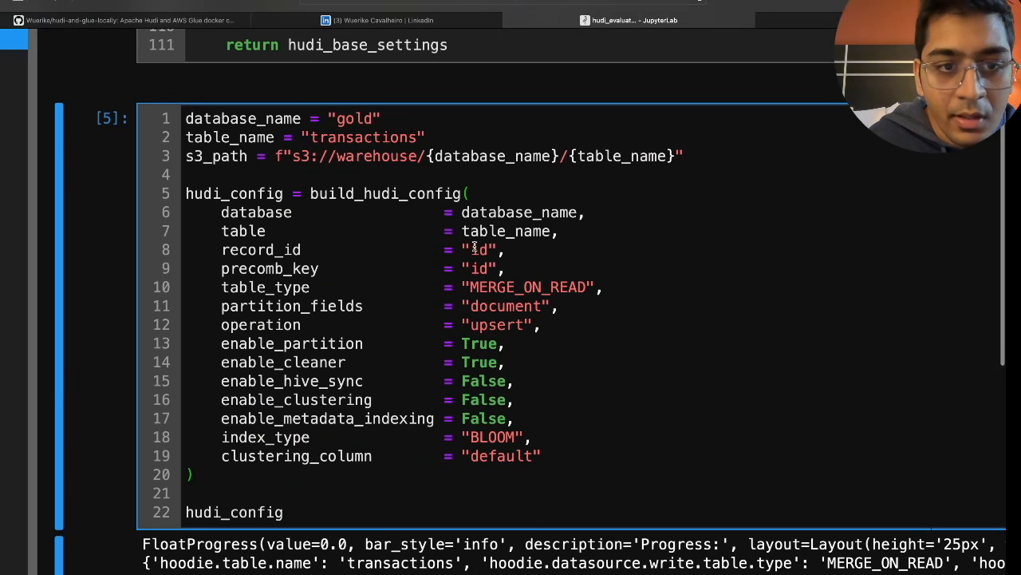
mouse_move(428, 260)
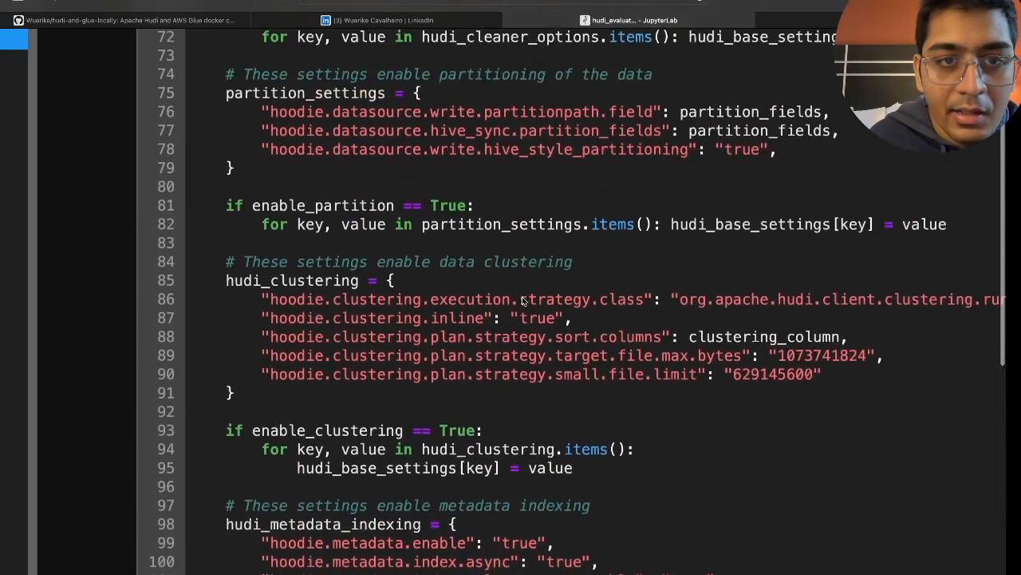
scroll("up", 3)
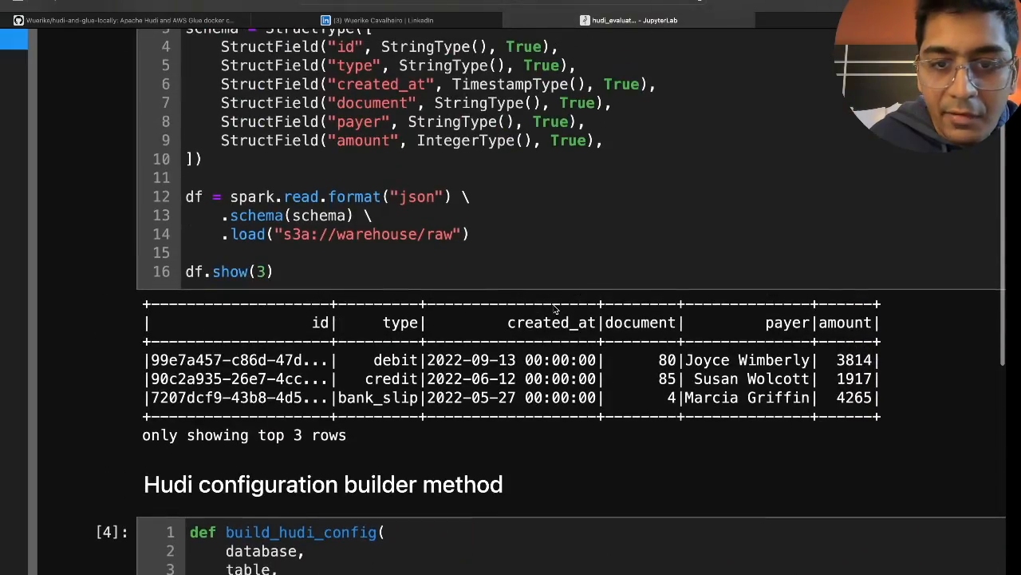
double_click(638, 323)
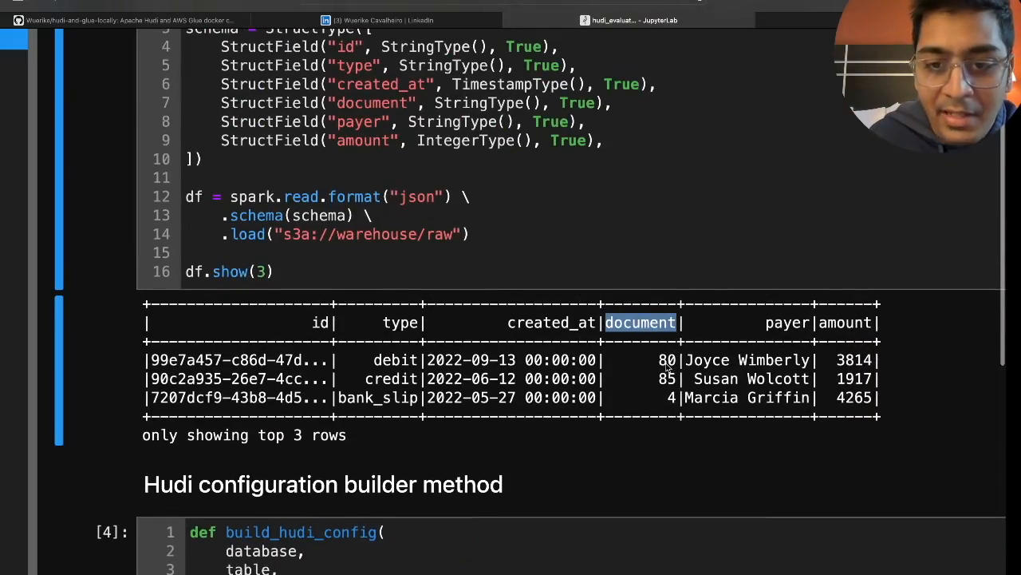
scroll("down", 3)
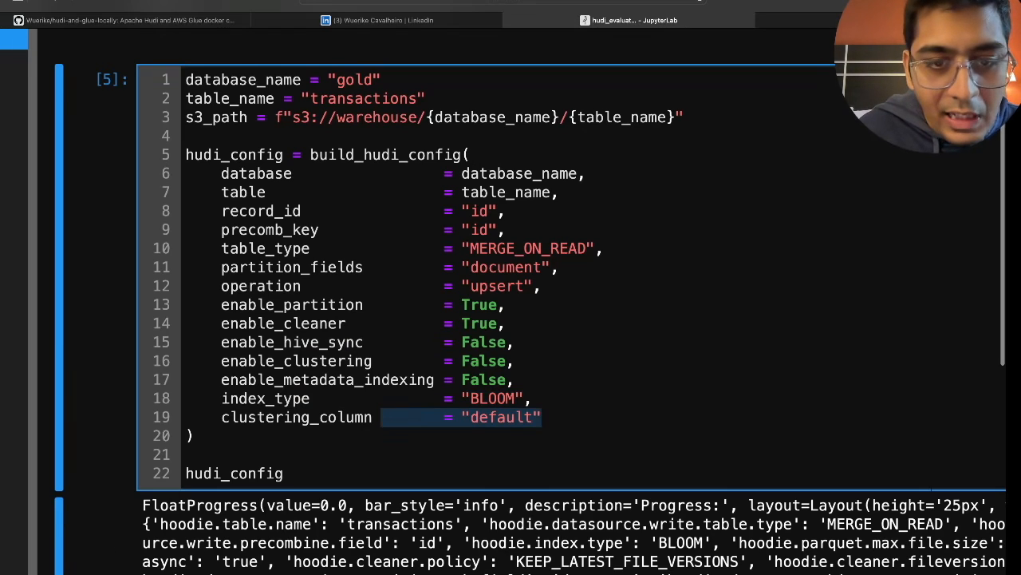
Step: Re-run the cell that writes the top 5 df rows to the Hudi table and counts them
scroll("down", 3)
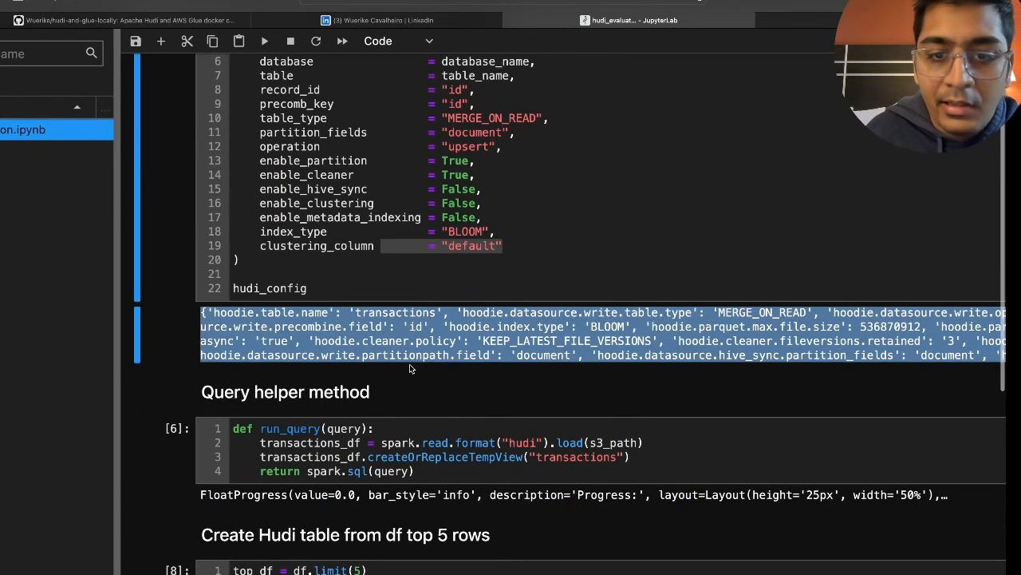
scroll("down", 3)
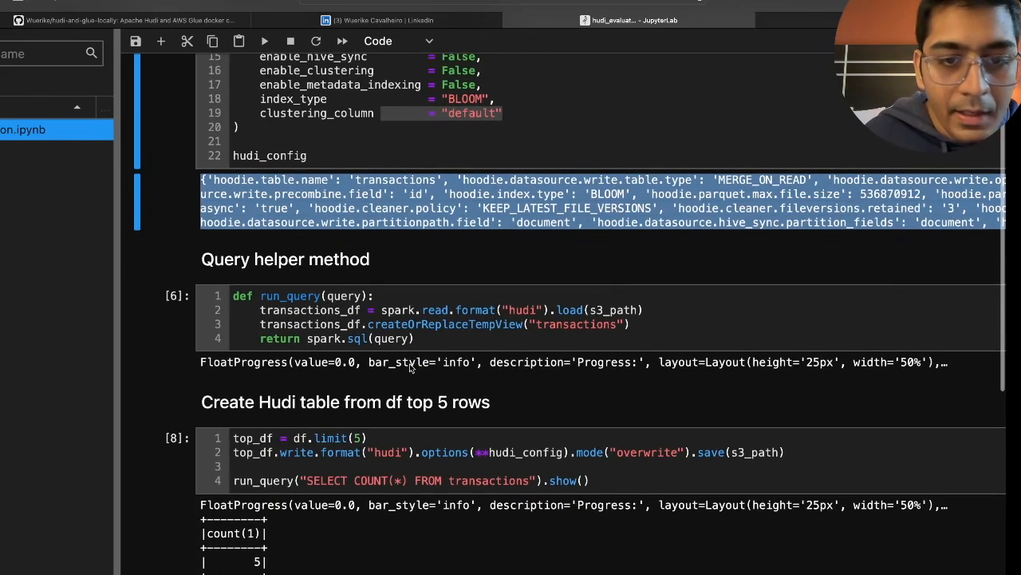
scroll("down", 3)
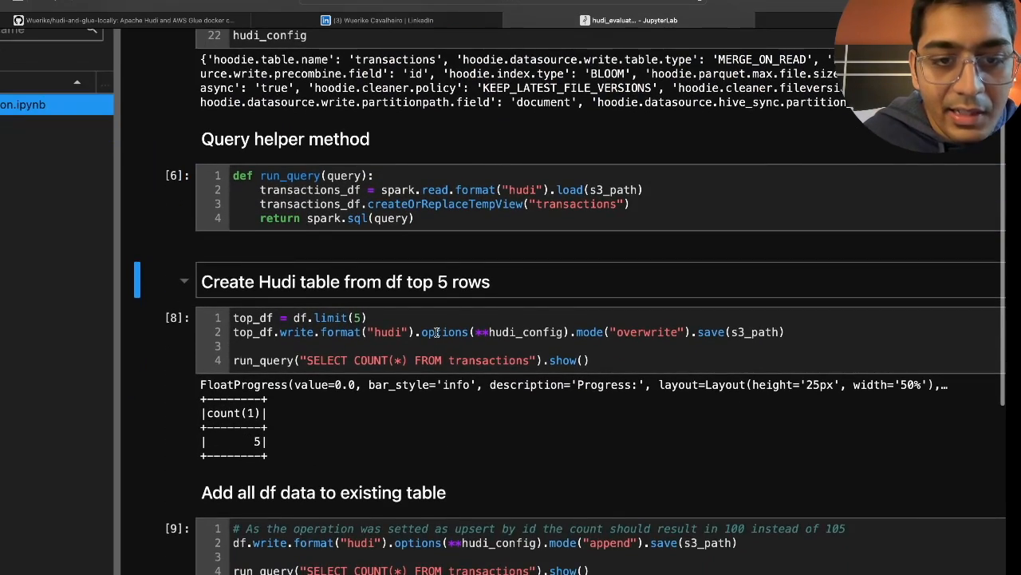
scroll("down", 3)
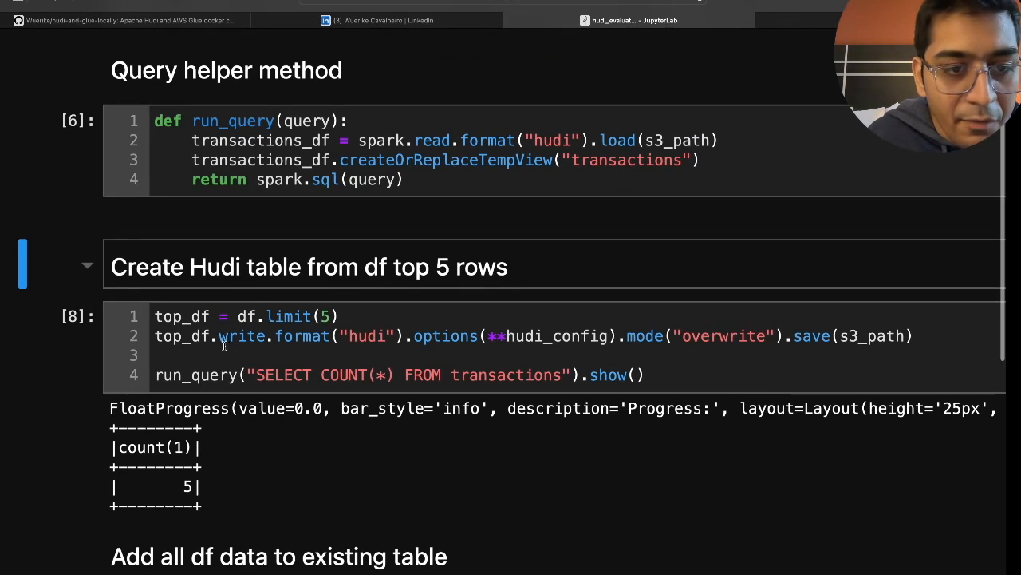
mouse_move(277, 336)
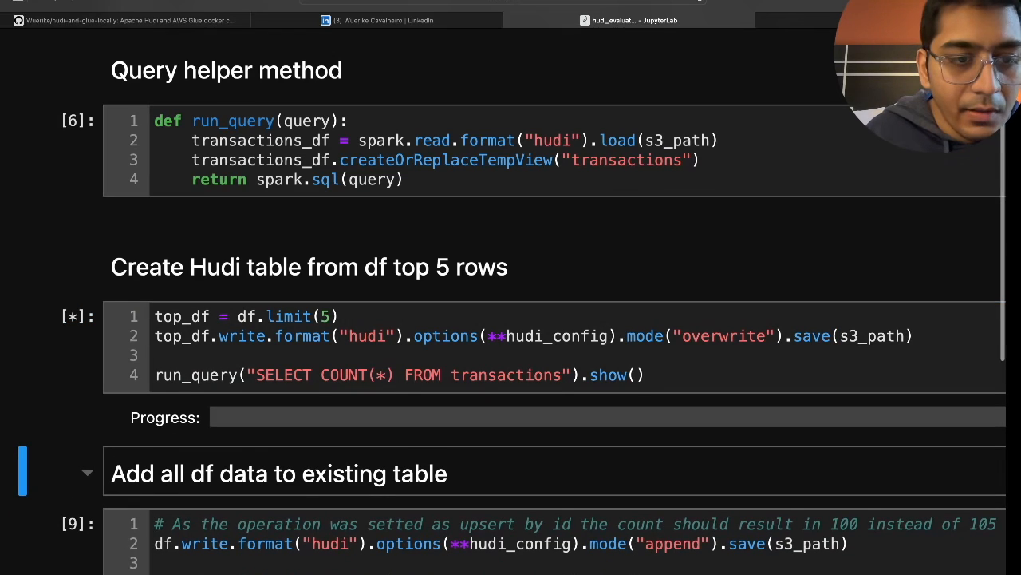
scroll("down", 3)
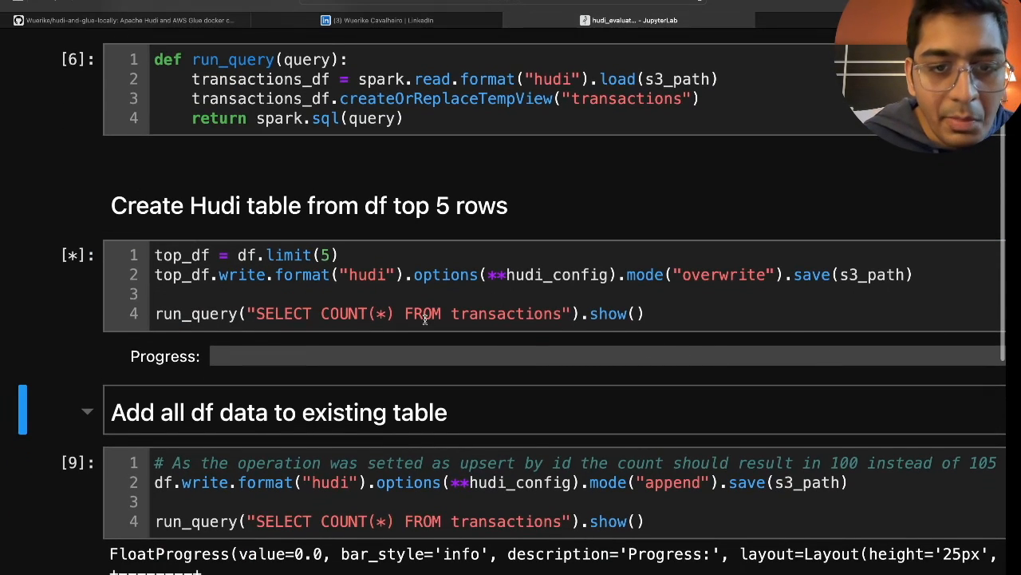
mouse_move(416, 328)
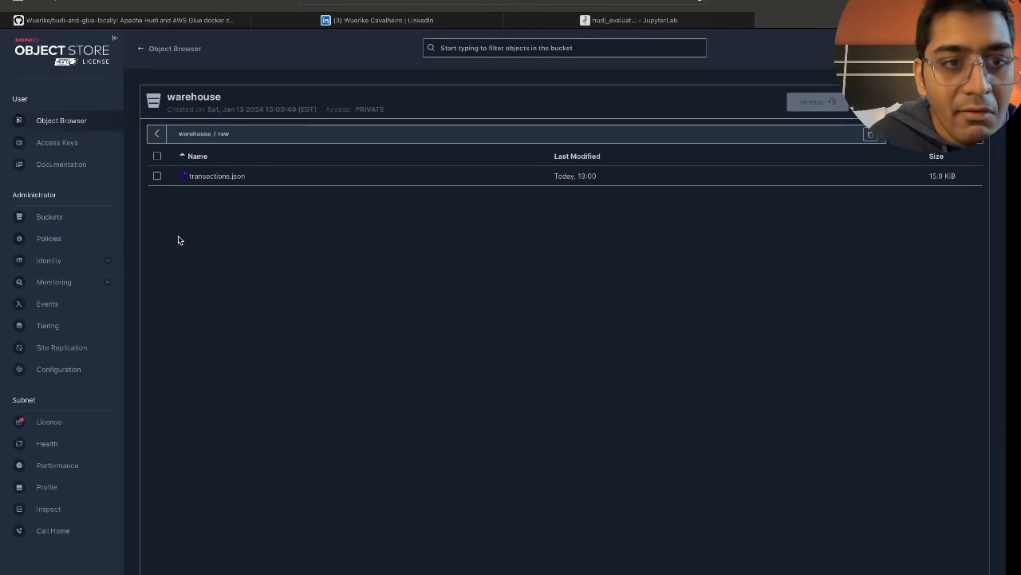
mouse_move(382, 190)
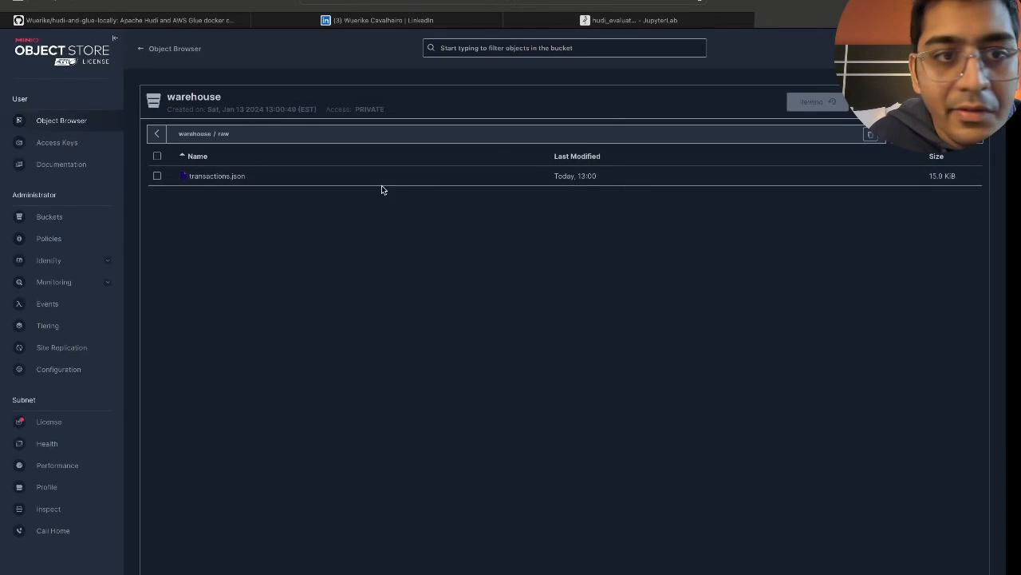
Step: Browse warehouse > gold > transactions > document=4 partition in MinIO, then return to the notebook
left_click(630, 20)
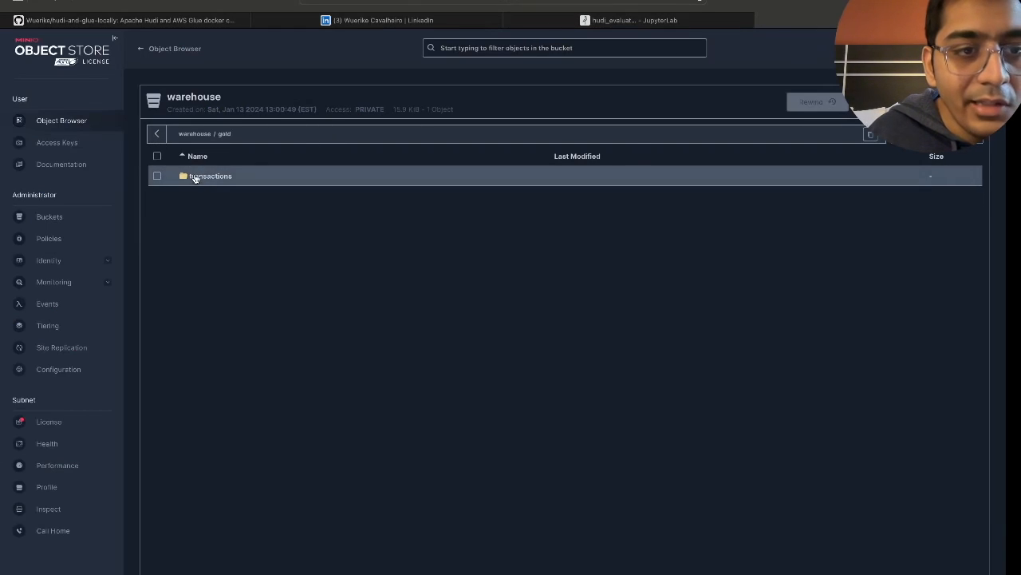
left_click(210, 176)
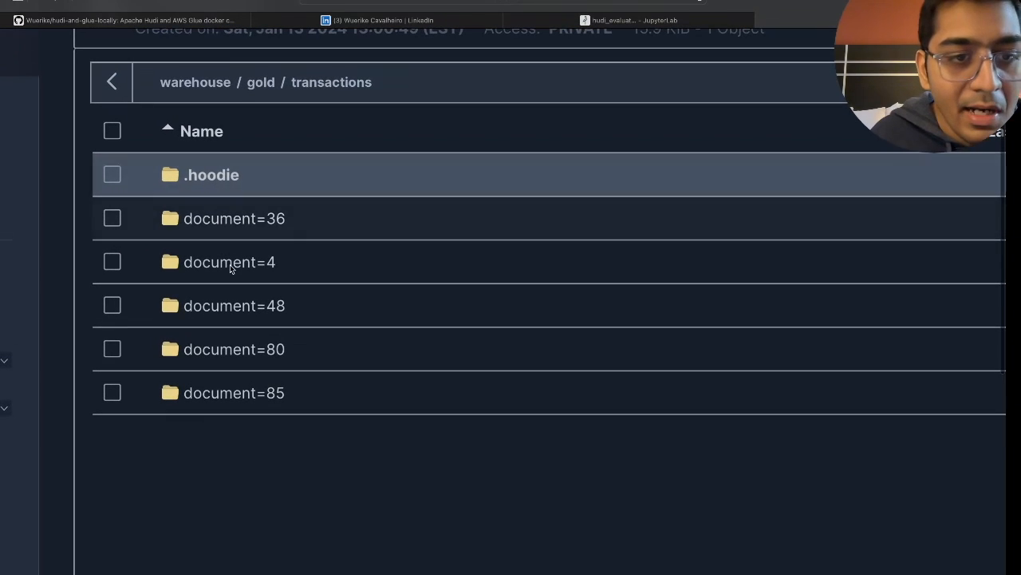
mouse_move(231, 262)
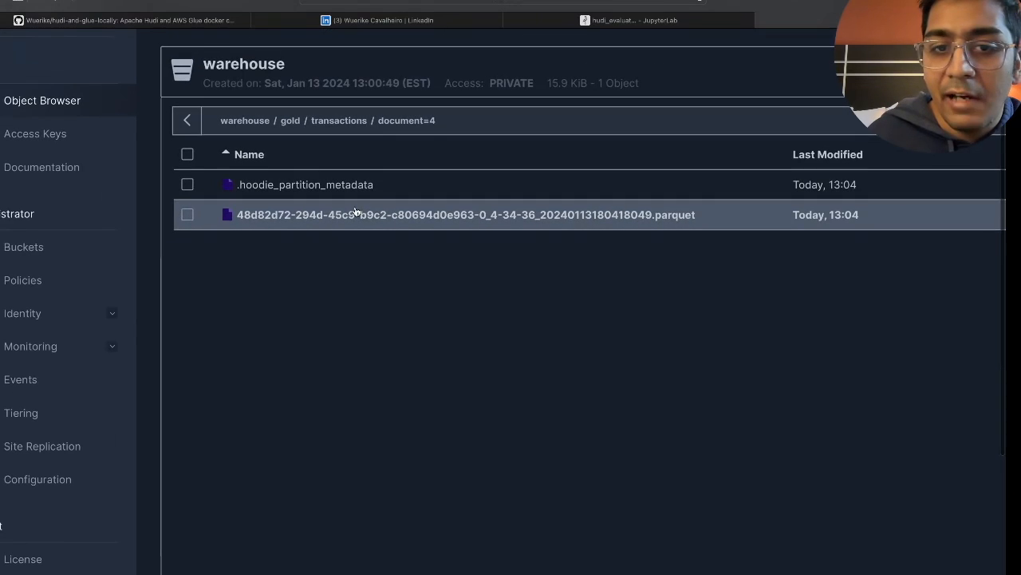
left_click(629, 20)
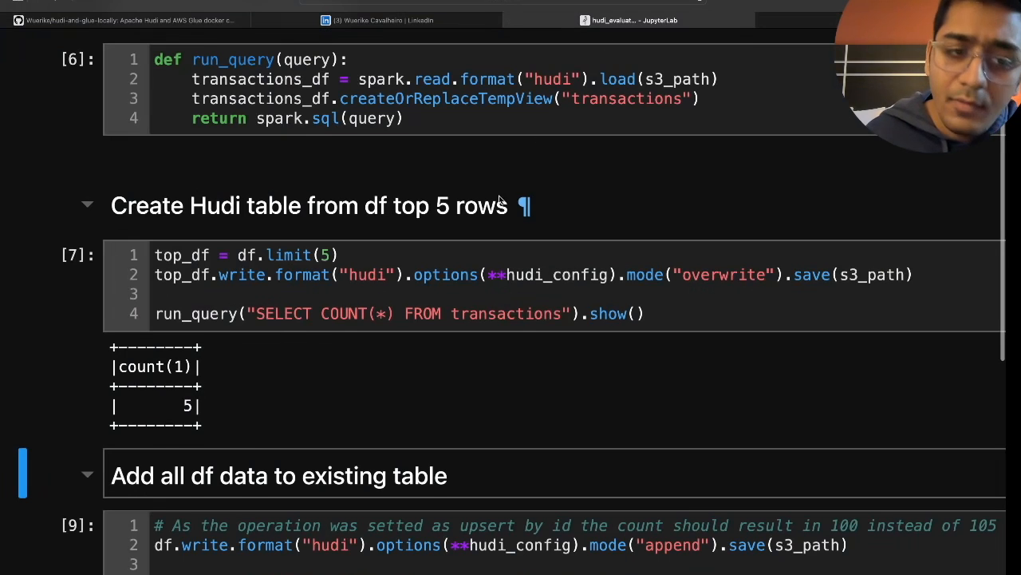
Step: Re-run the 'Add all df data to existing table' cell so the count returns 100
scroll("down", 3)
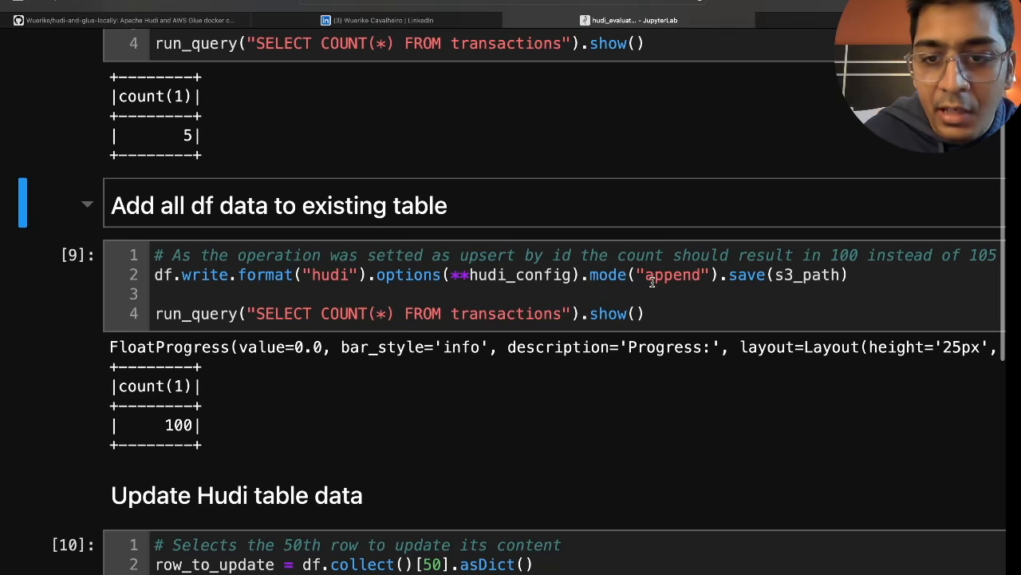
left_click(646, 312)
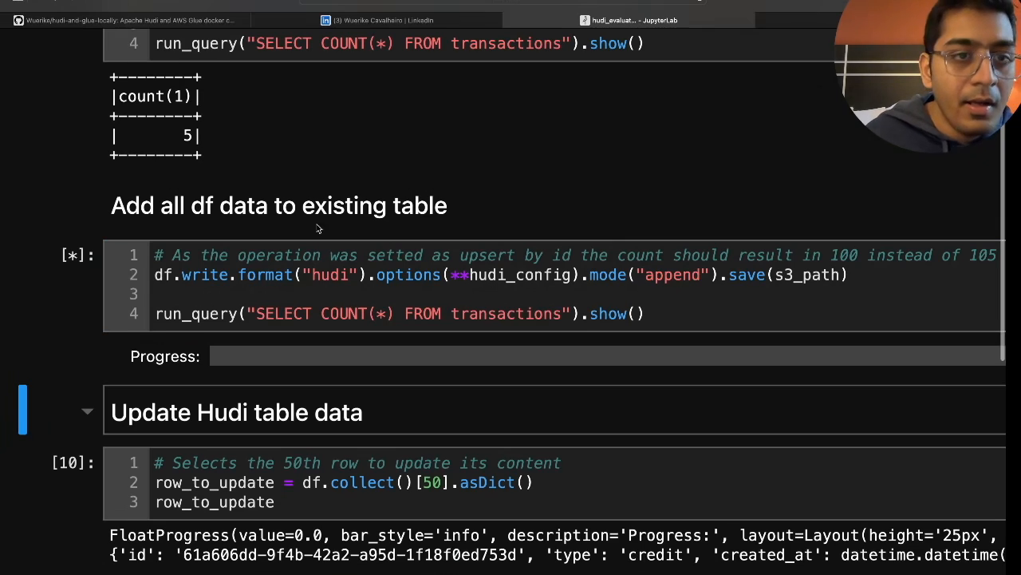
mouse_move(185, 118)
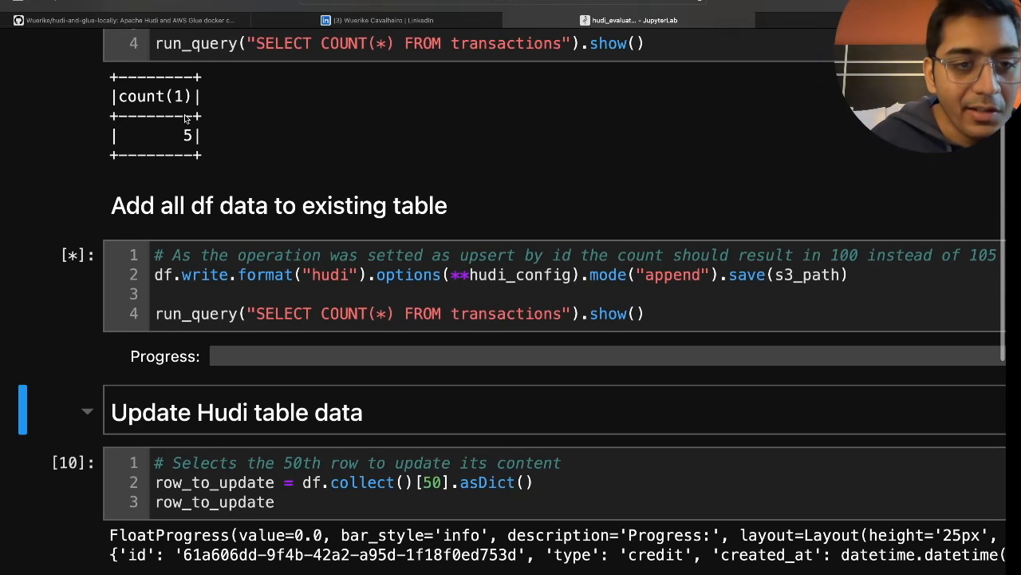
scroll("down", 3)
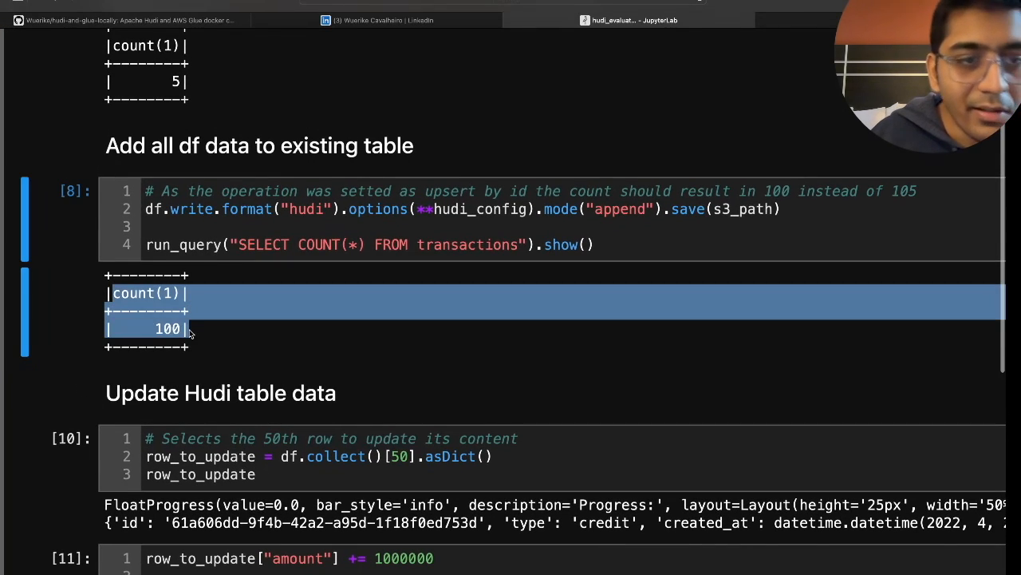
scroll("up", 3)
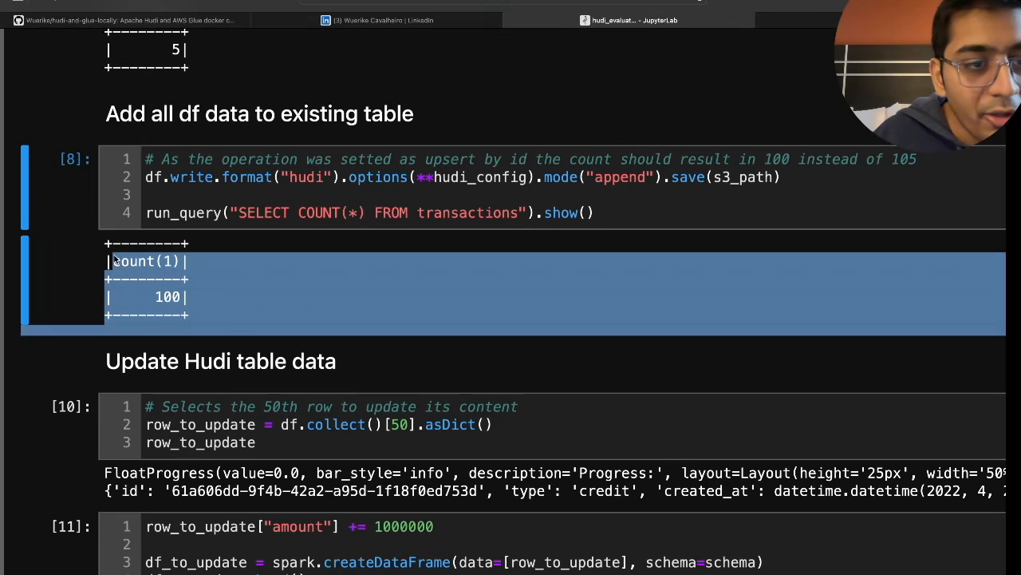
scroll("down", 3)
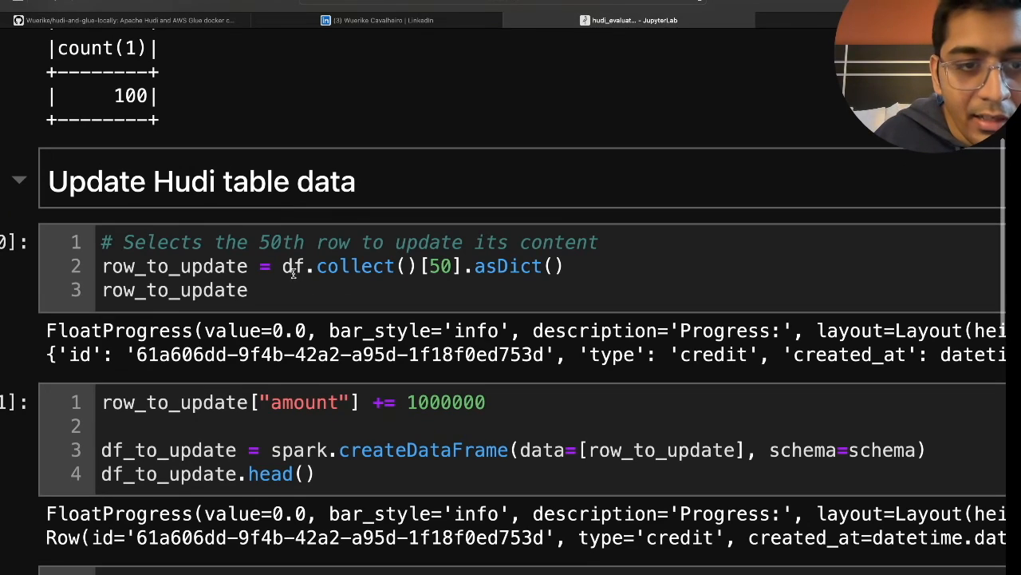
Step: Run the update cells: pick the 50th row, add 1000000 to its amount, append it and select it by id
left_click(490, 290)
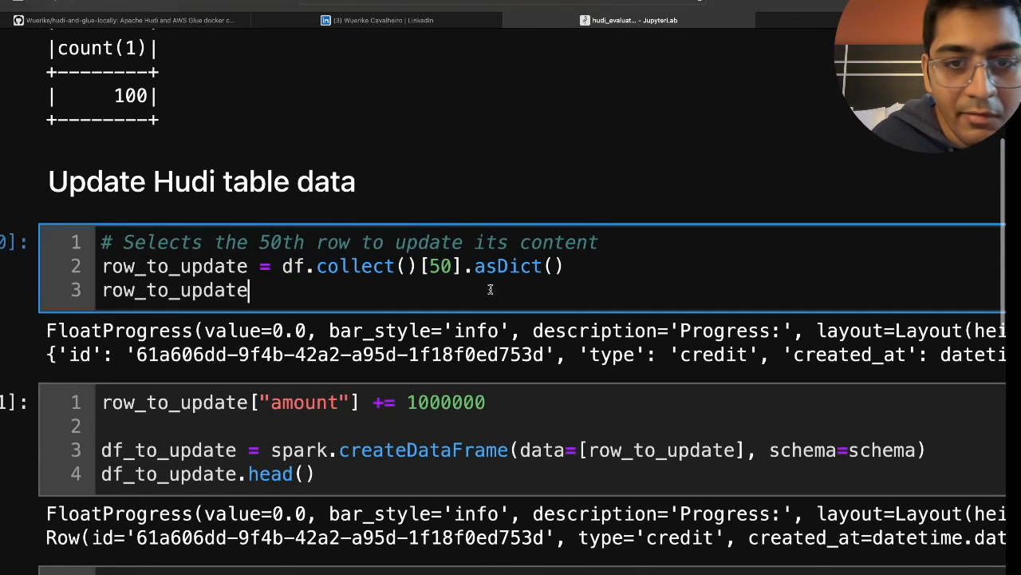
scroll("down", 3)
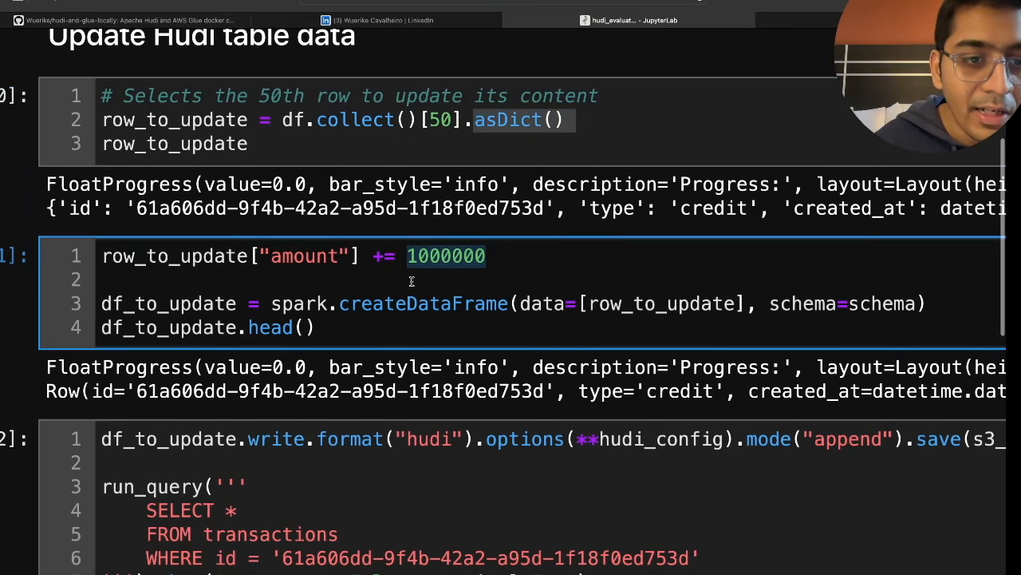
mouse_move(444, 142)
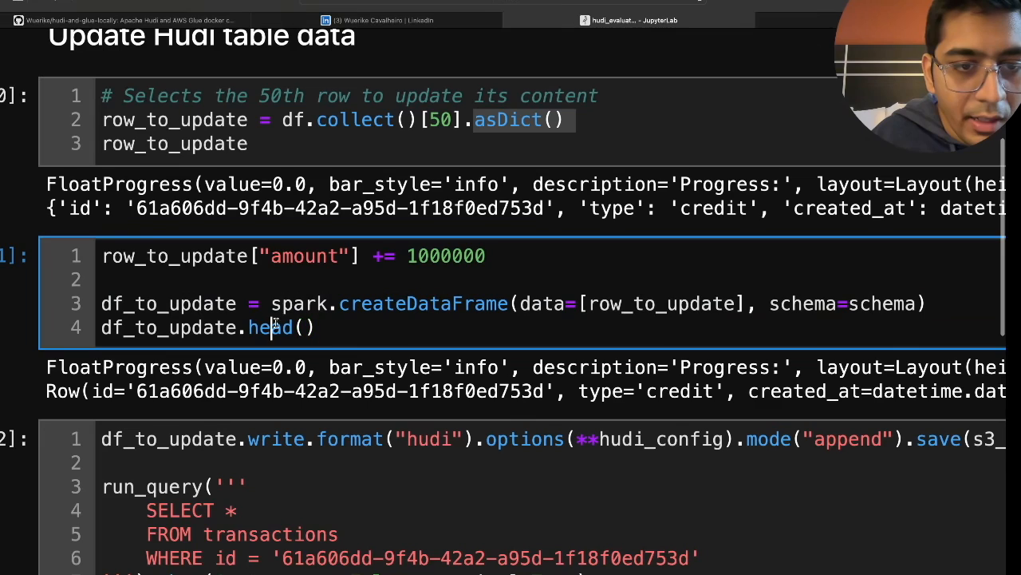
type("show(1, truncate=False, vertical=True")
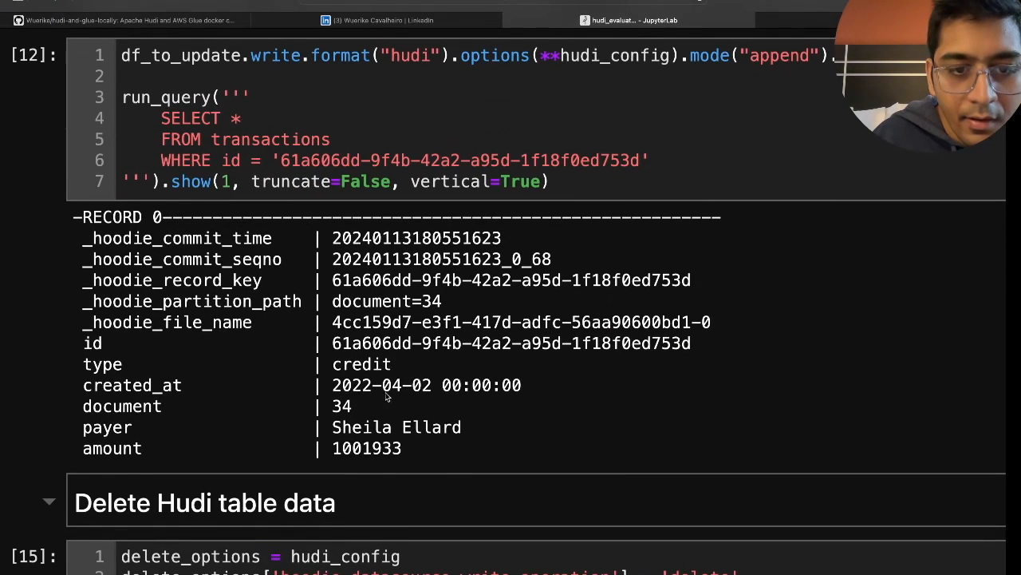
mouse_move(297, 446)
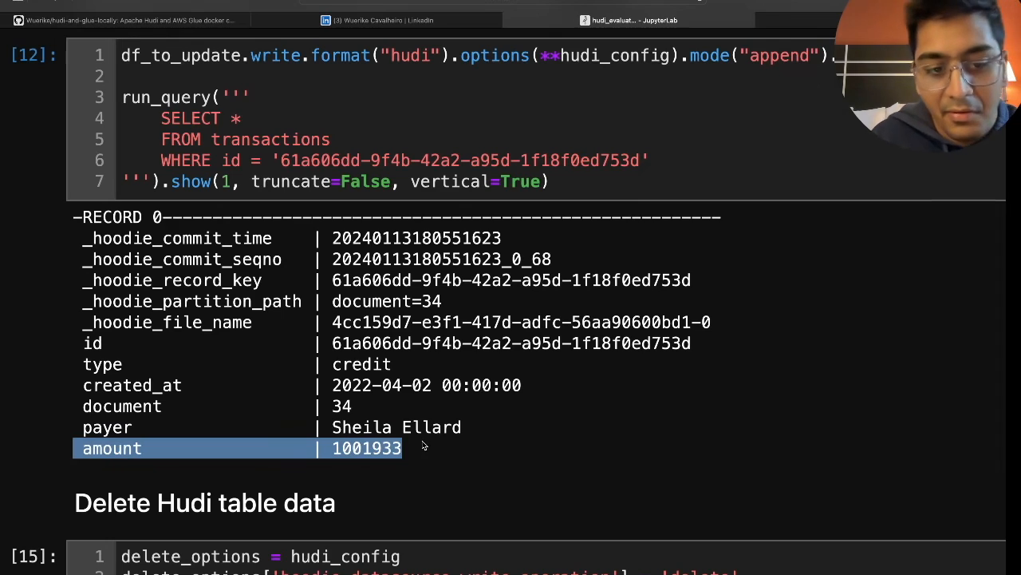
Step: Scroll down to review the hard-delete cell for record 61a606dd and its count of 0
scroll("down", 3)
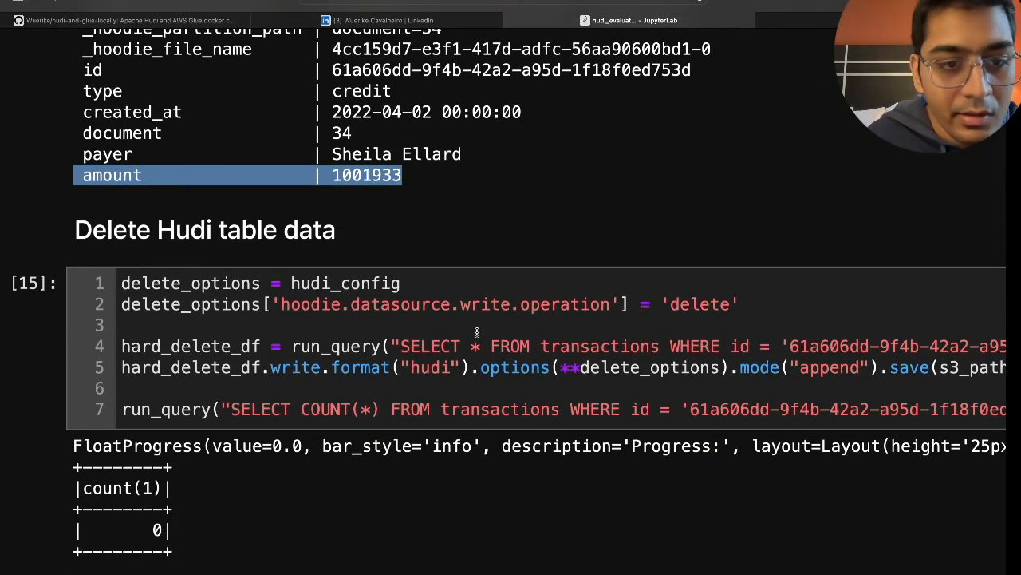
mouse_move(619, 326)
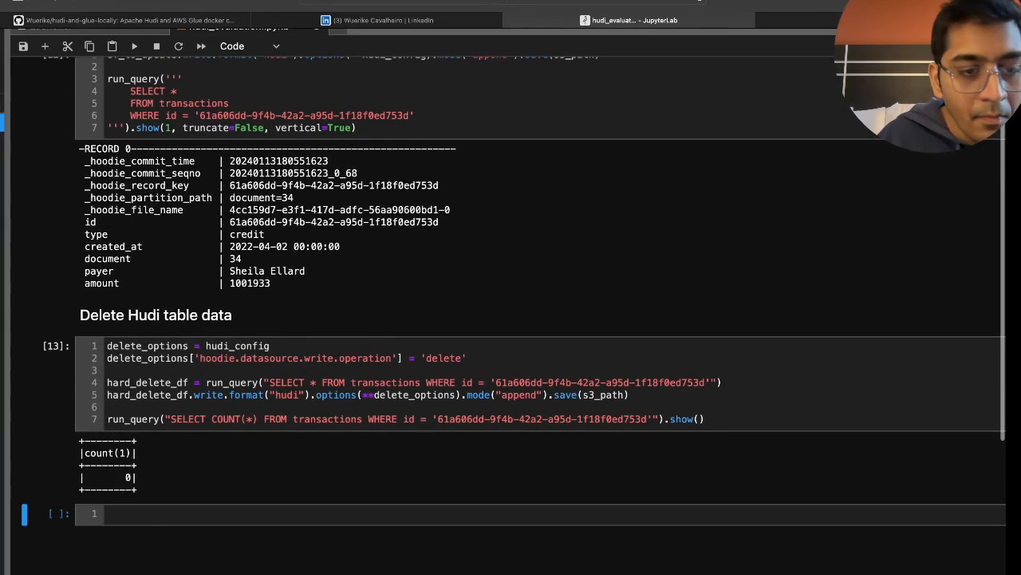
scroll("down", 3)
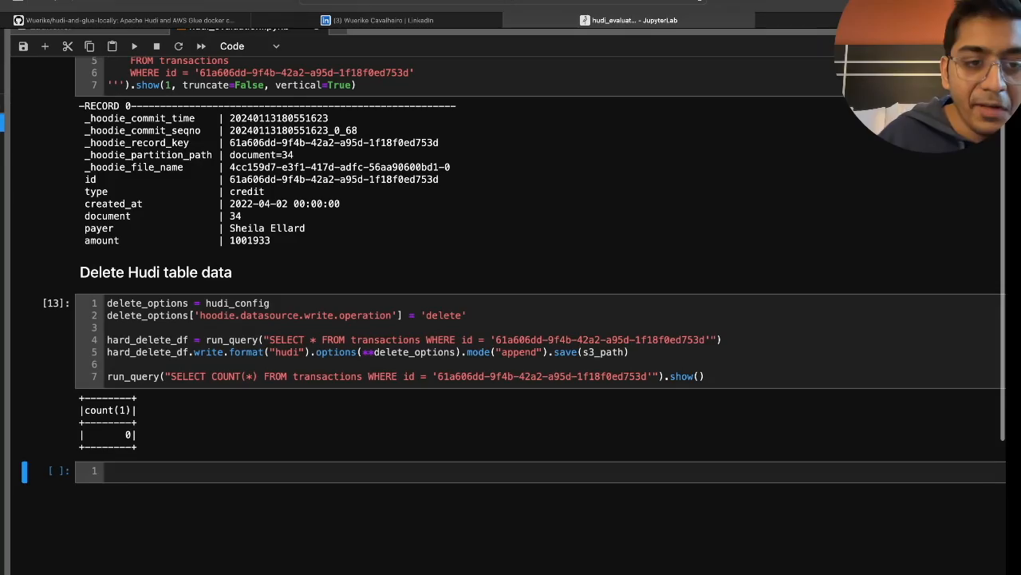
scroll("up", 3)
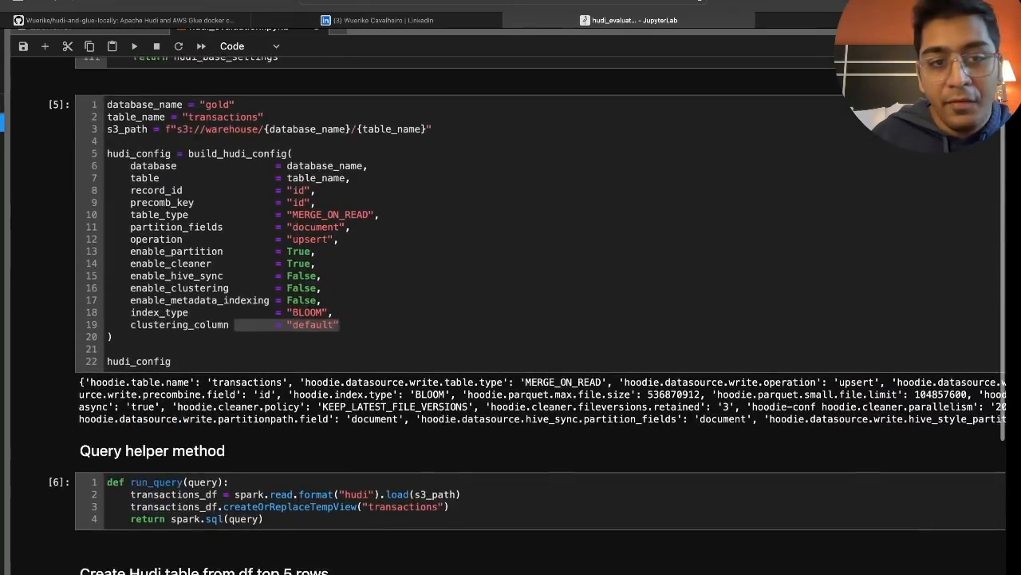
scroll("up", 3)
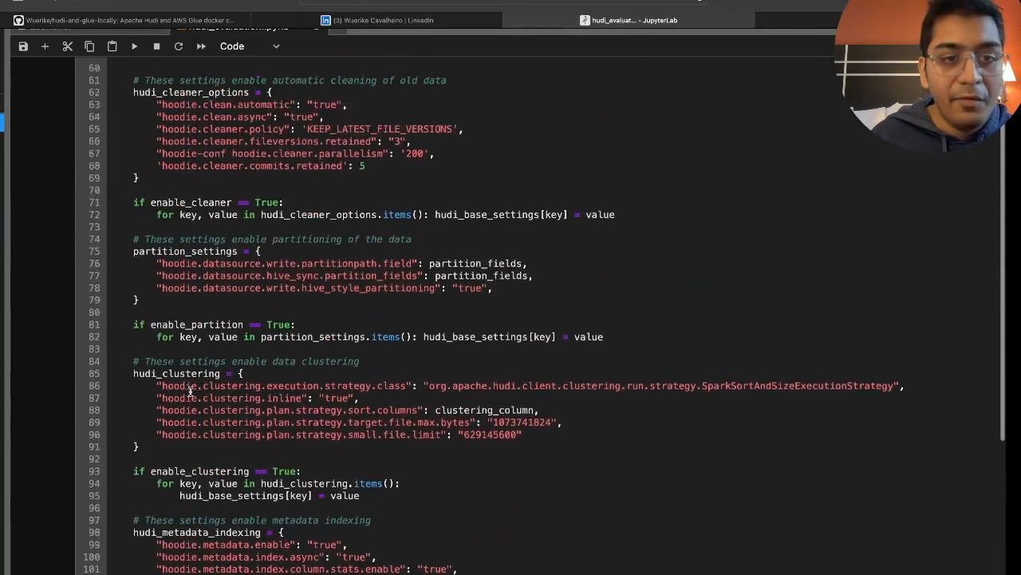
scroll("up", 3)
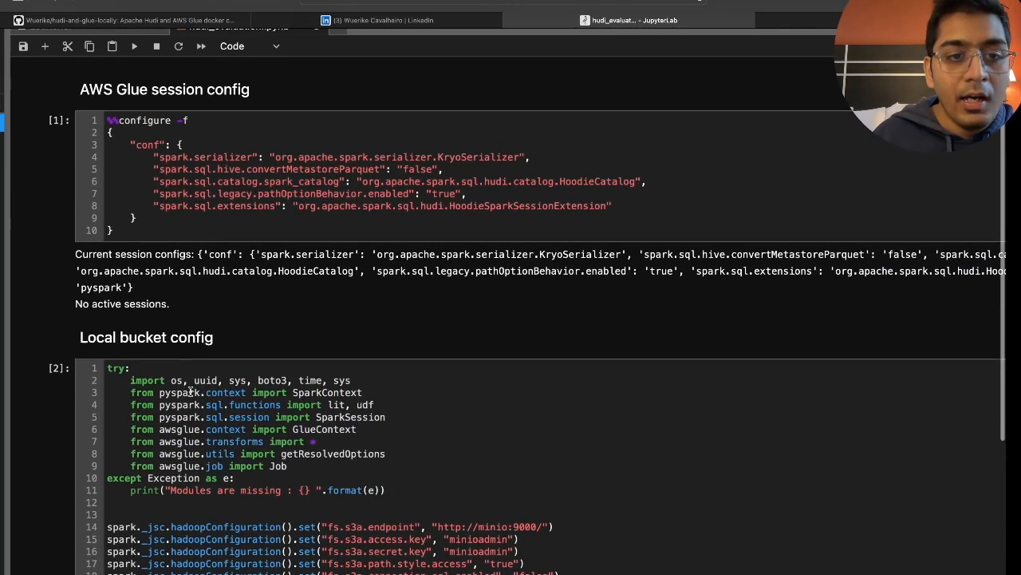